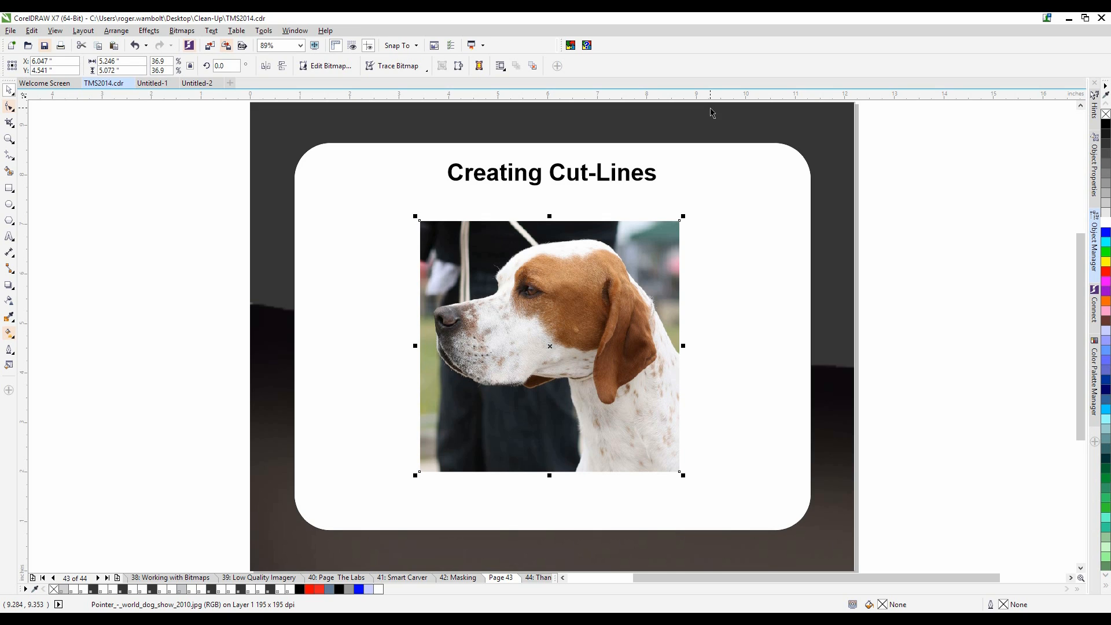
pyautogui.moveTo(657, 230)
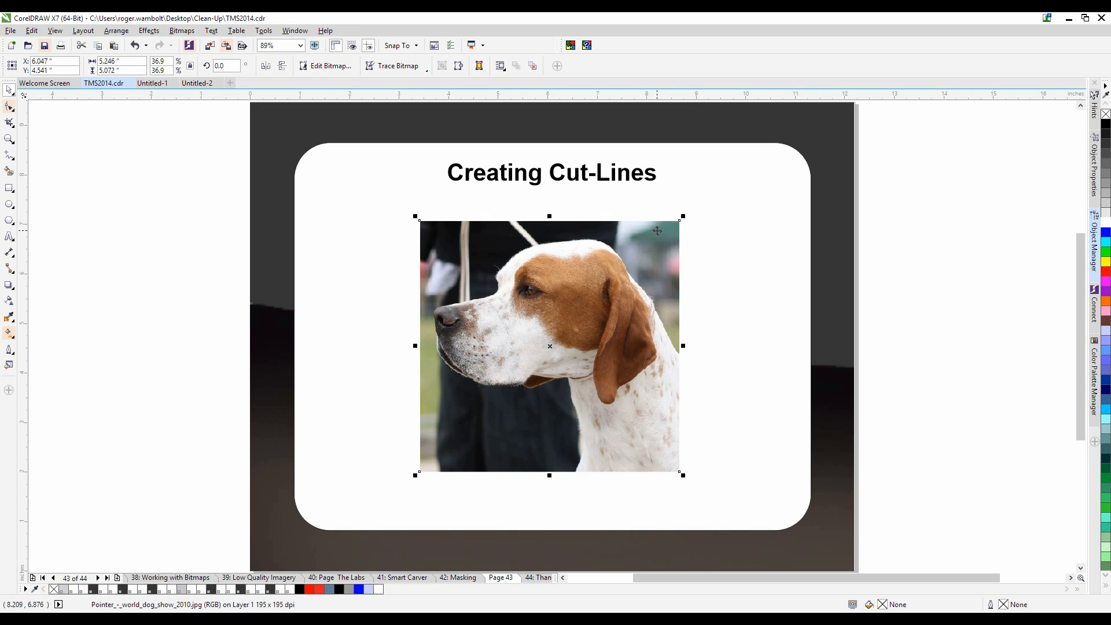
pyautogui.moveTo(339, 78)
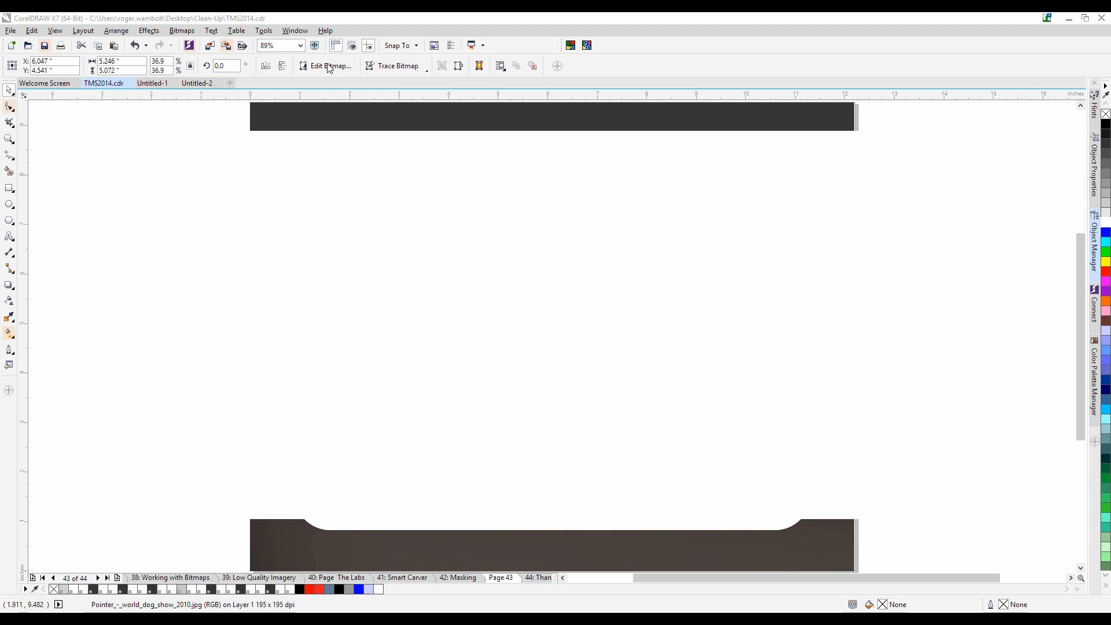
# Open the dog photo in PHOTO-PAINT via Edit Bitmap and maximize the editor window
pyautogui.click(327, 65)
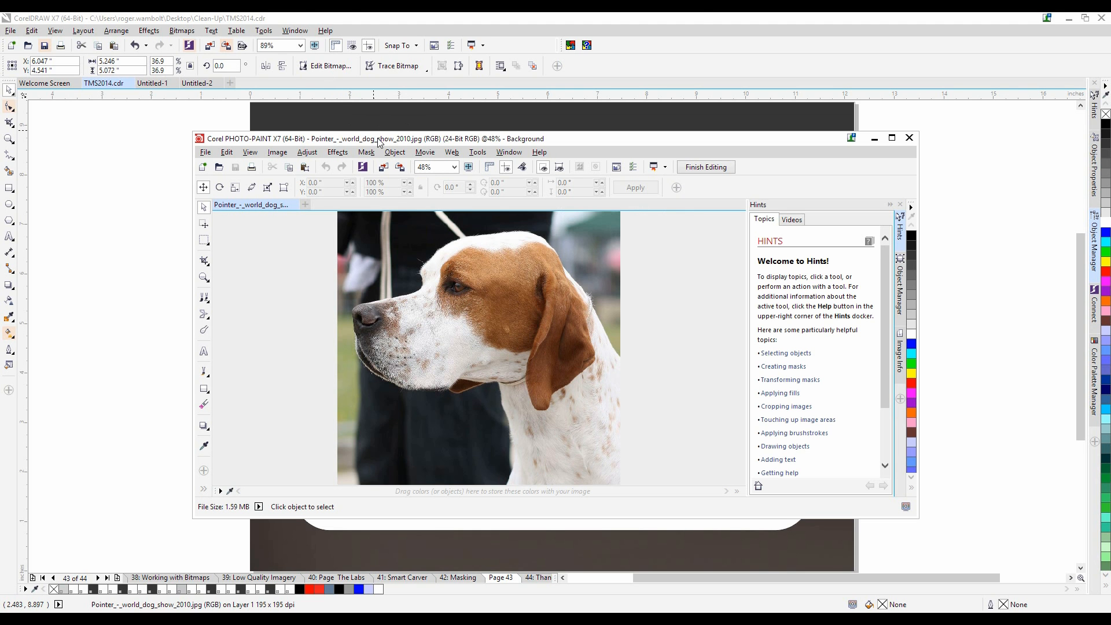
pyautogui.click(891, 138)
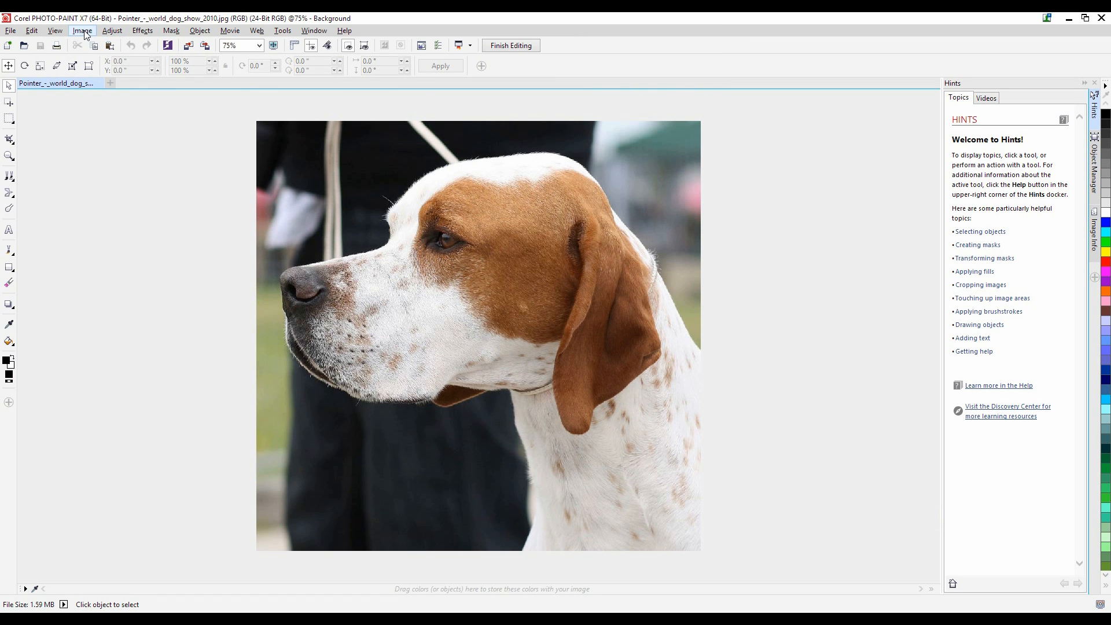
# In Cutout Lab, highlight the dog's edge, fill inside it, and preview the isolated head and neck
pyautogui.click(81, 30)
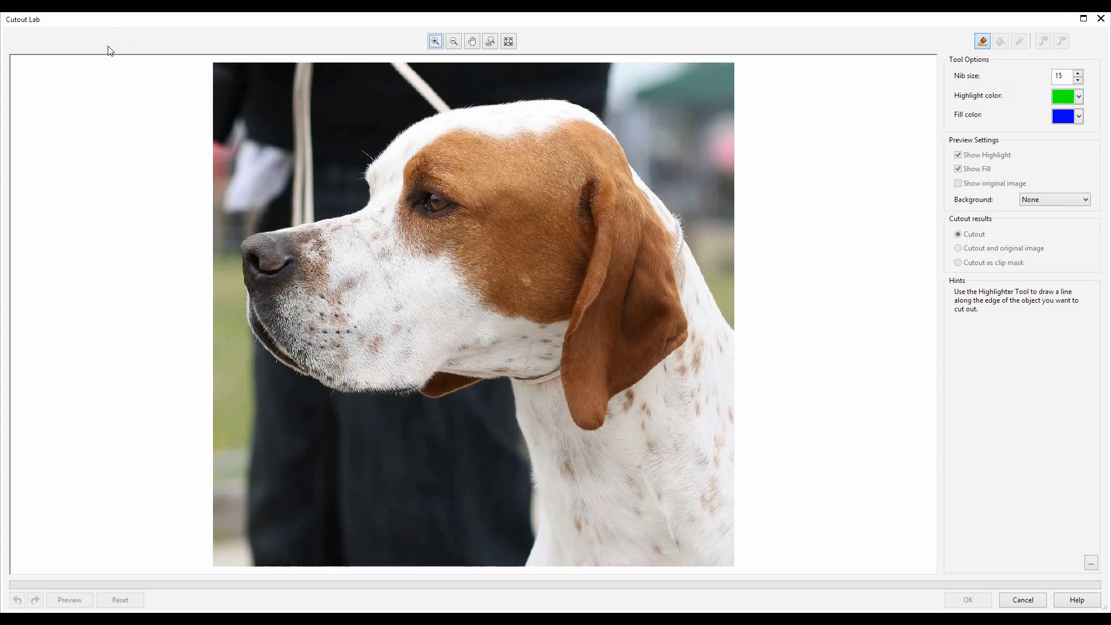
pyautogui.moveTo(103, 53)
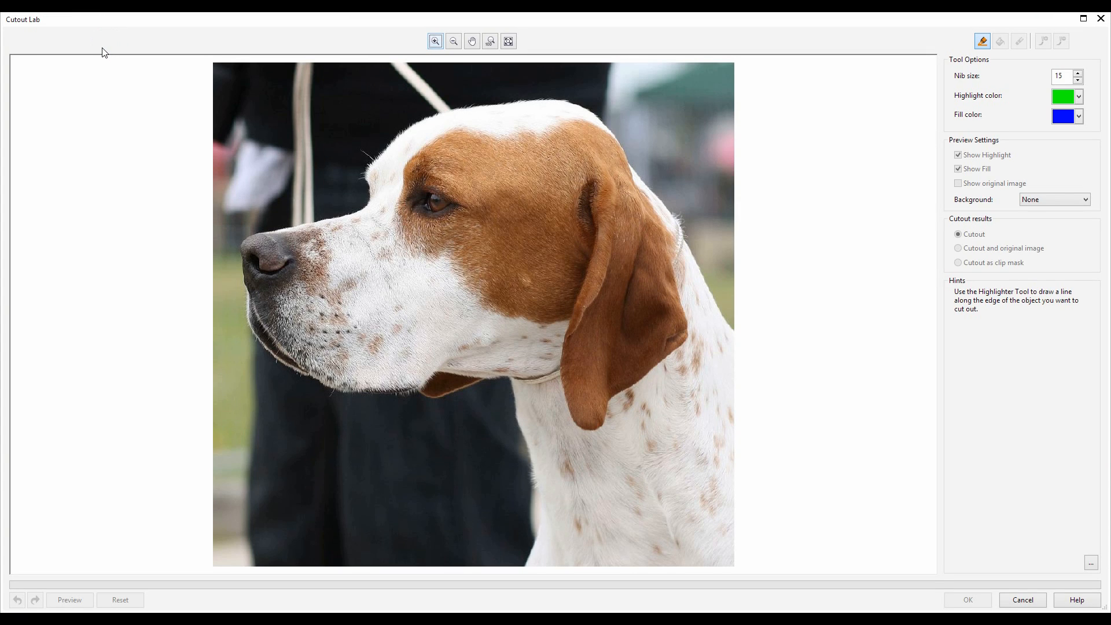
pyautogui.moveTo(99, 58)
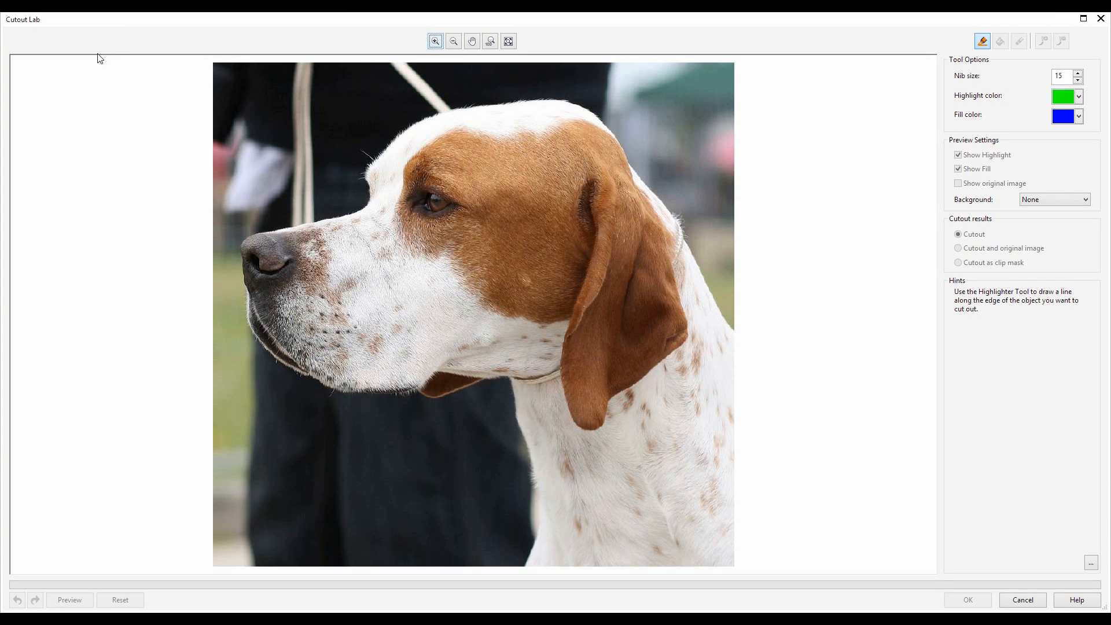
pyautogui.click(982, 40)
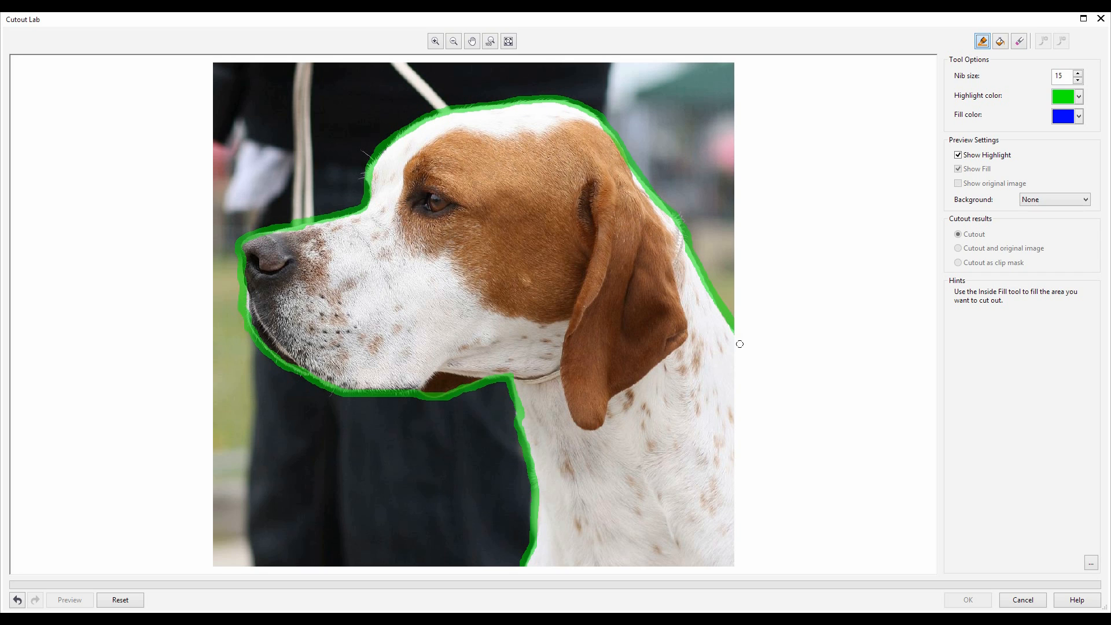
pyautogui.moveTo(749, 333)
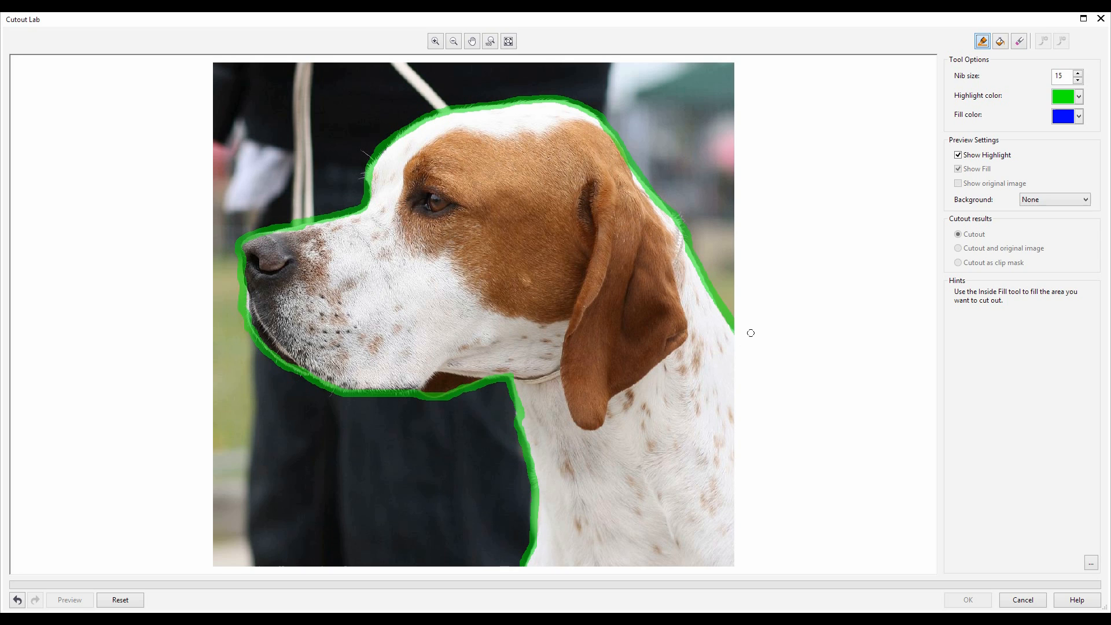
pyautogui.moveTo(1061, 90)
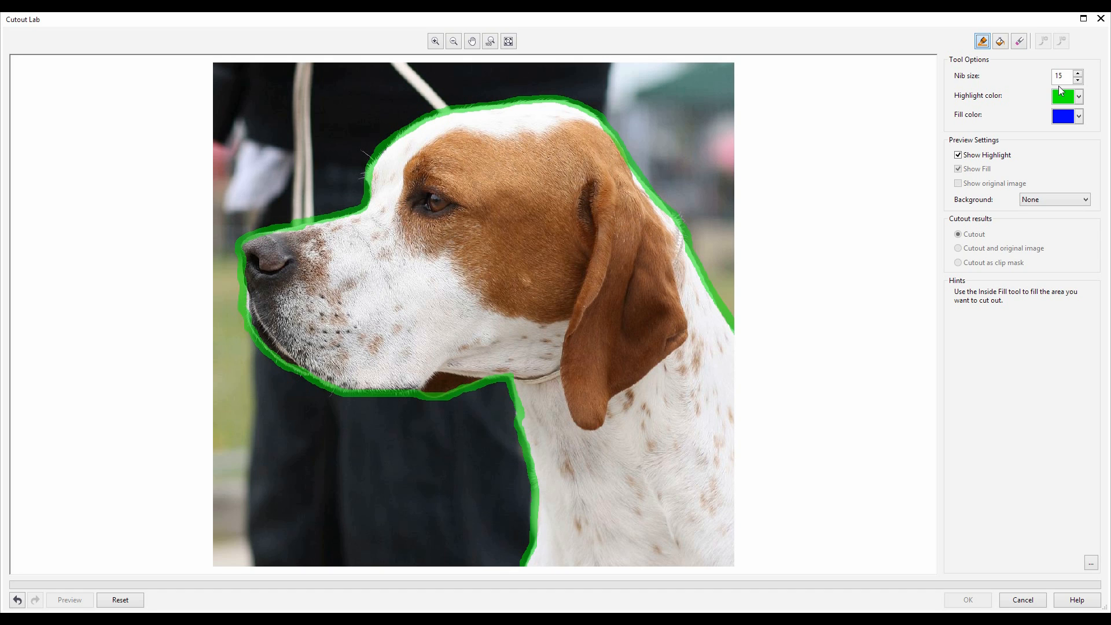
pyautogui.moveTo(1000, 40)
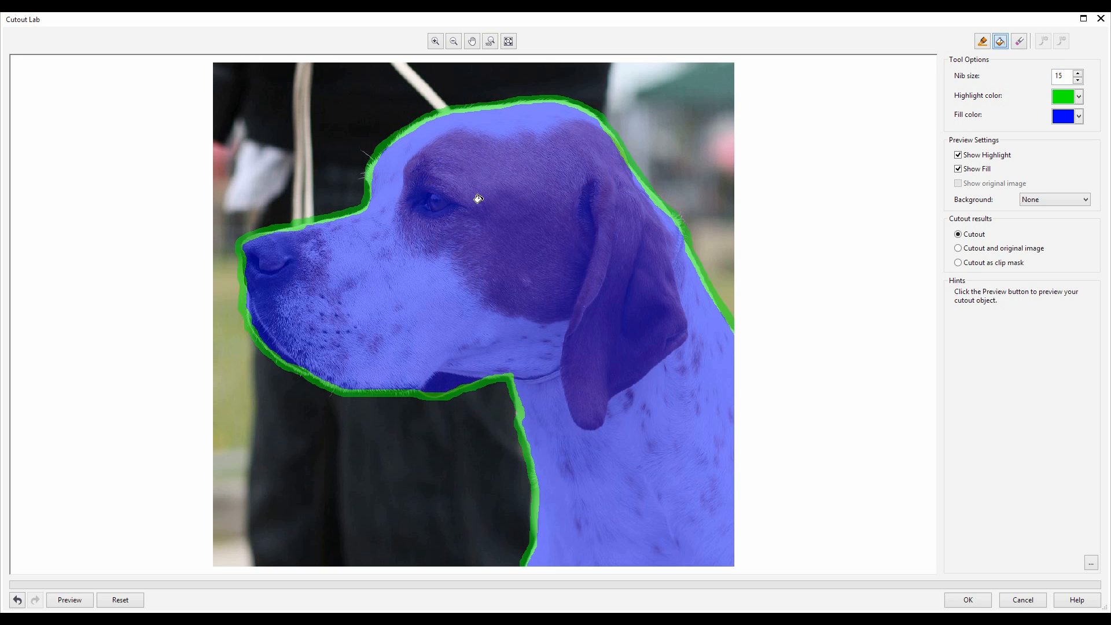
pyautogui.click(68, 600)
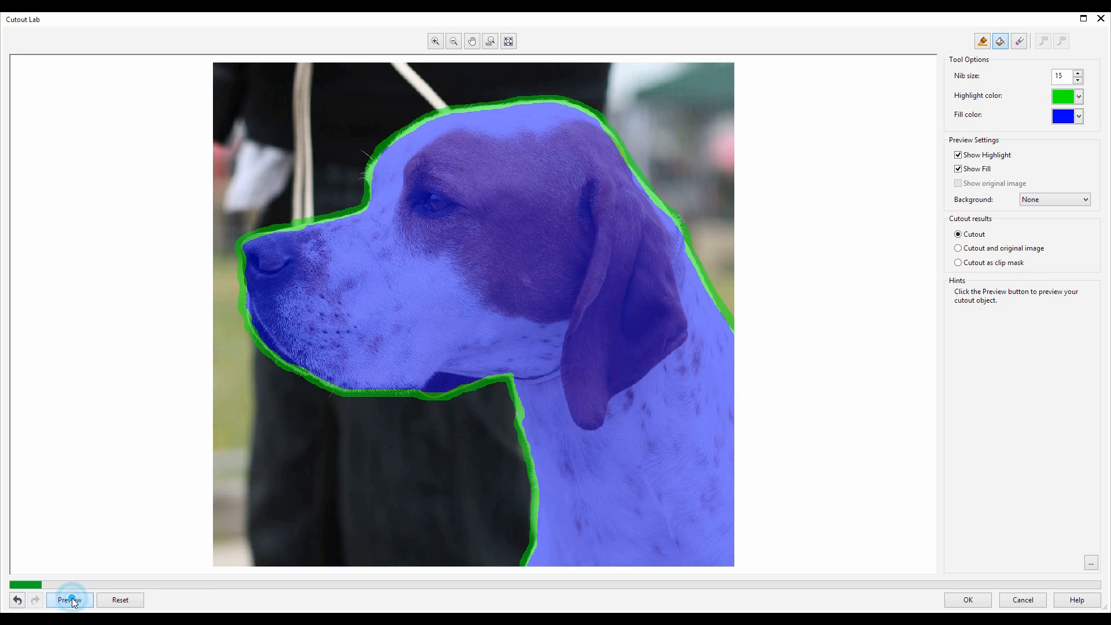
pyautogui.click(69, 600)
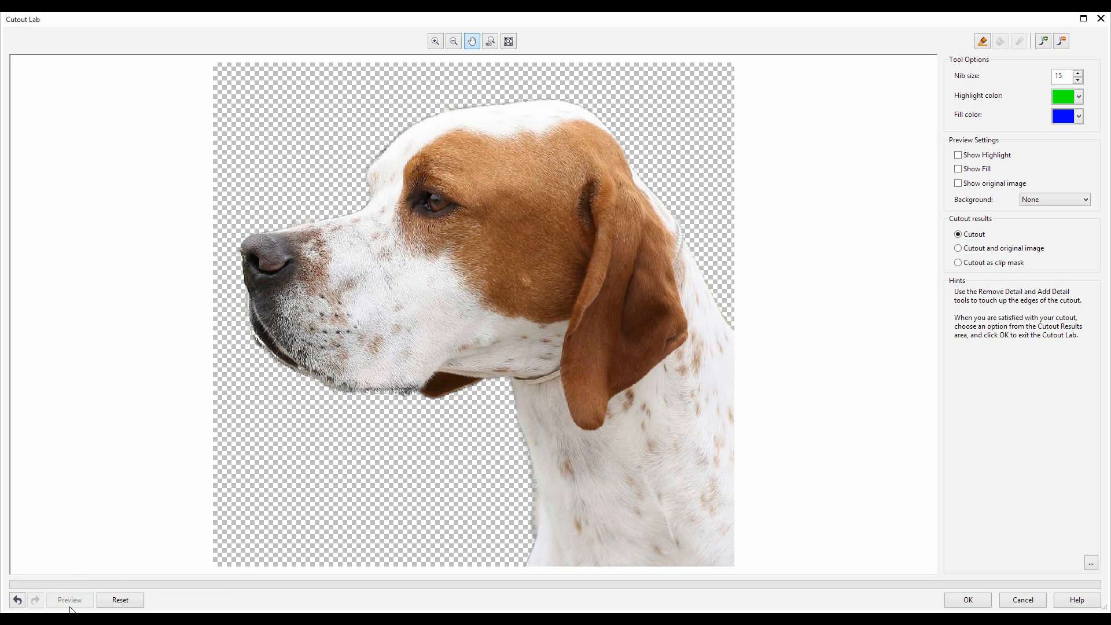
pyautogui.moveTo(1047, 63)
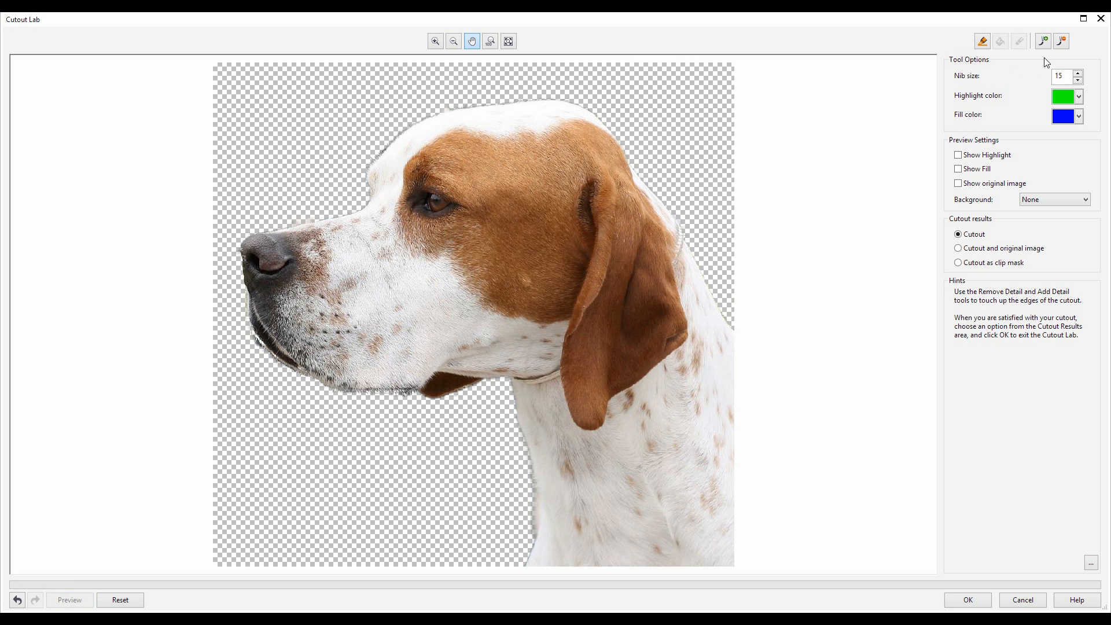
# Refine the cutout with Remove and Add Detail, accept it, then close and save the photo back to CorelDRAW
pyautogui.click(1061, 40)
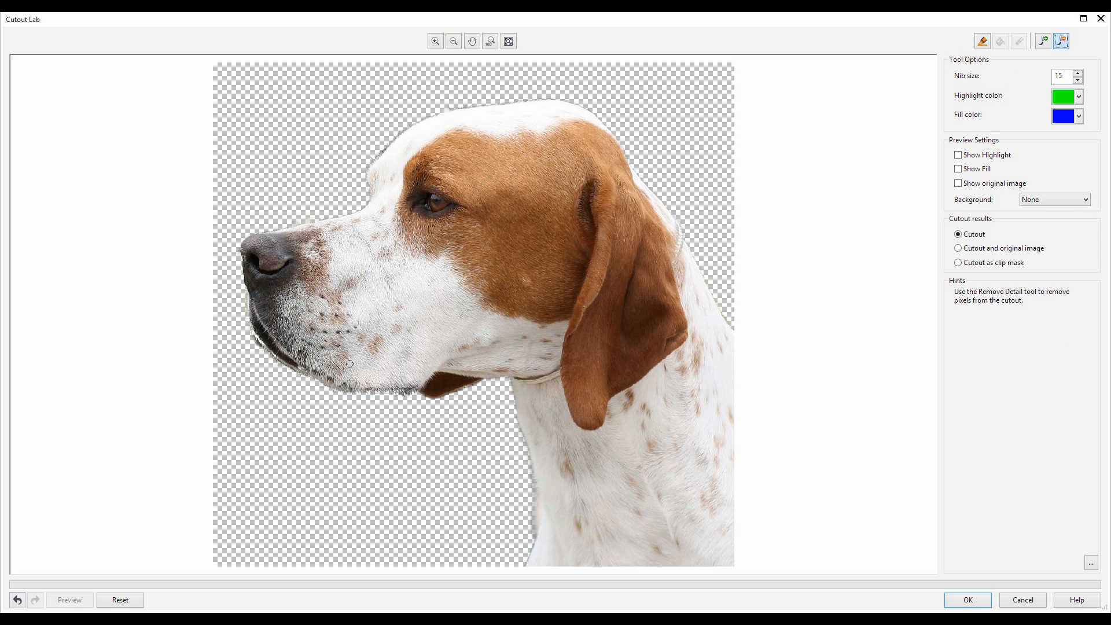
pyautogui.moveTo(253, 337)
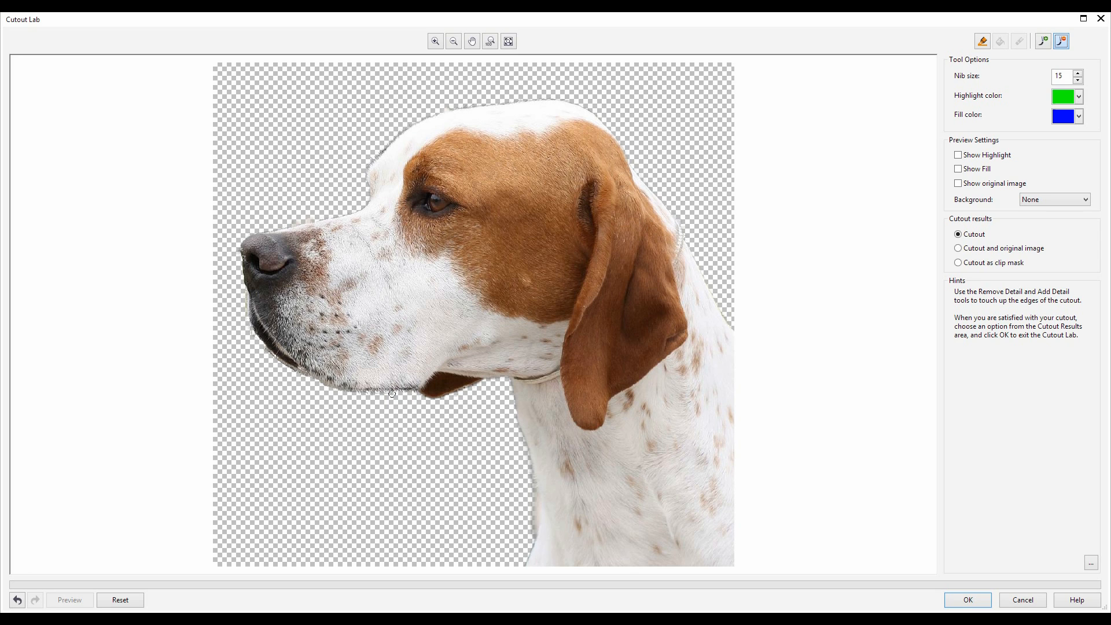
pyautogui.moveTo(706, 212)
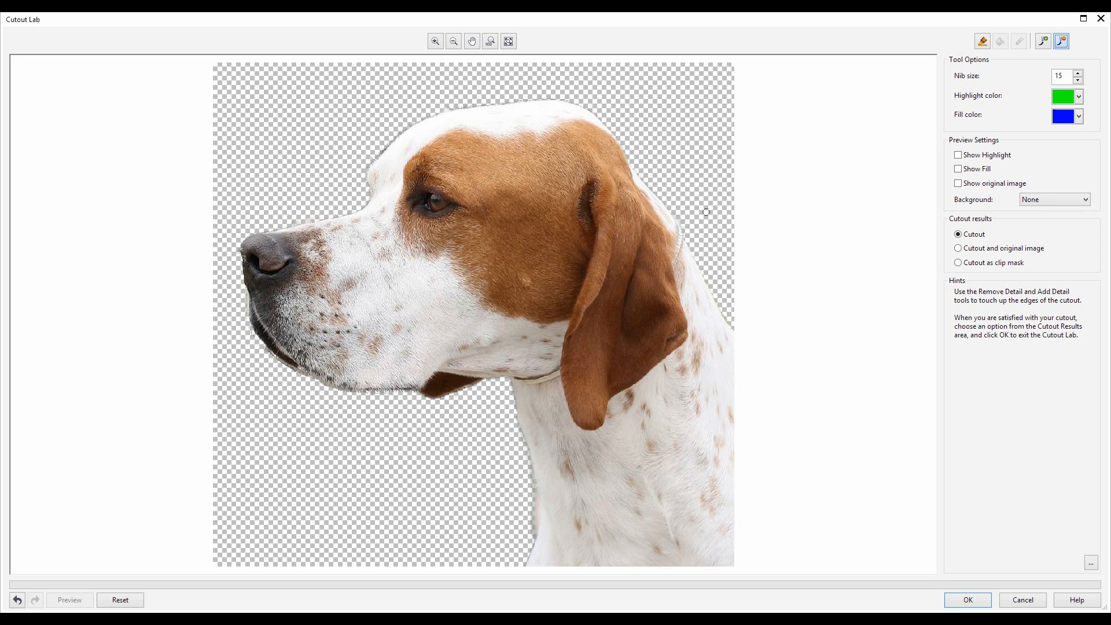
pyautogui.moveTo(873, 122)
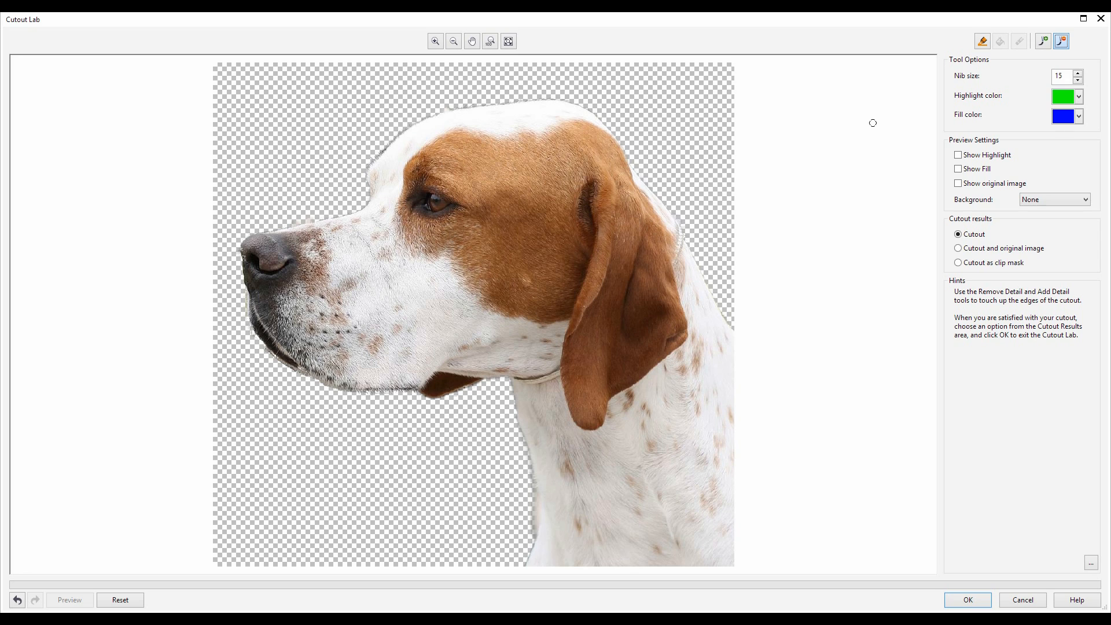
pyautogui.click(1043, 40)
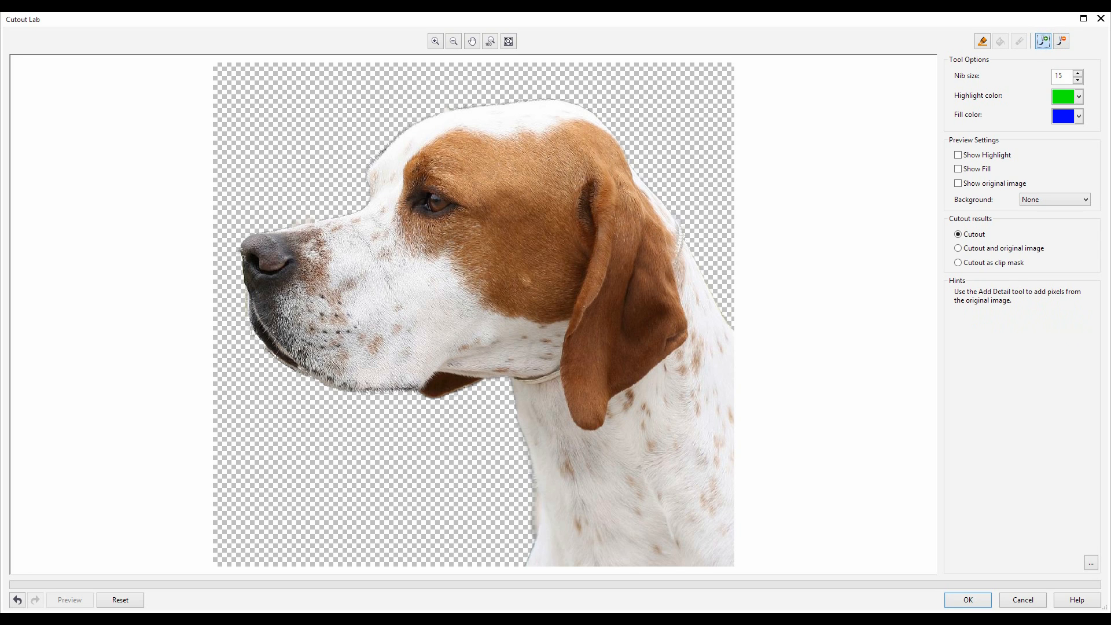
pyautogui.moveTo(243, 245)
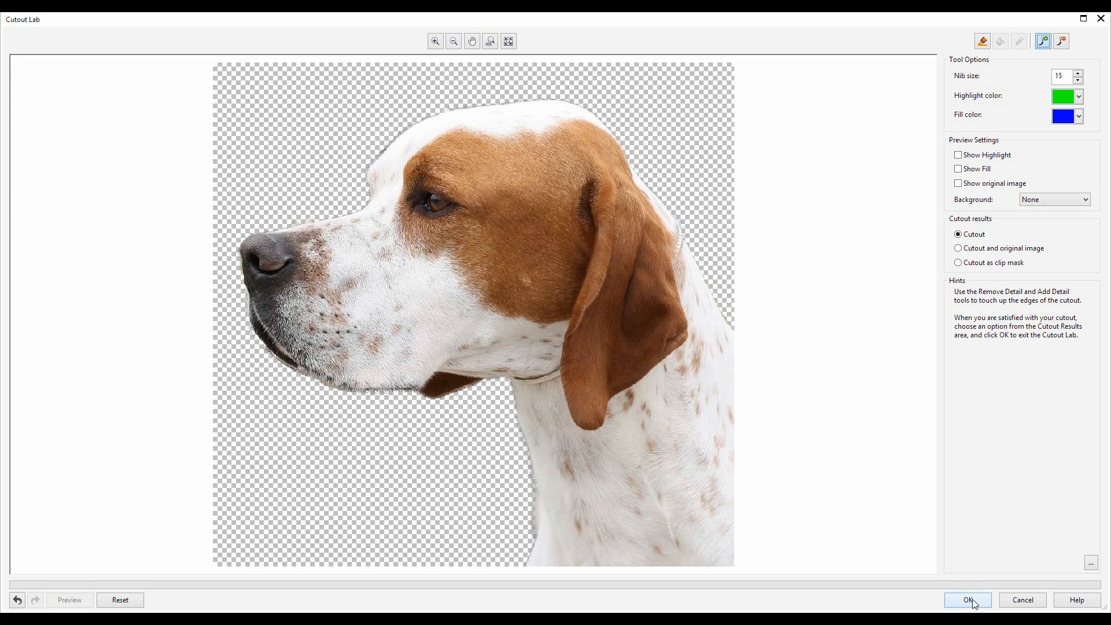
pyautogui.click(968, 600)
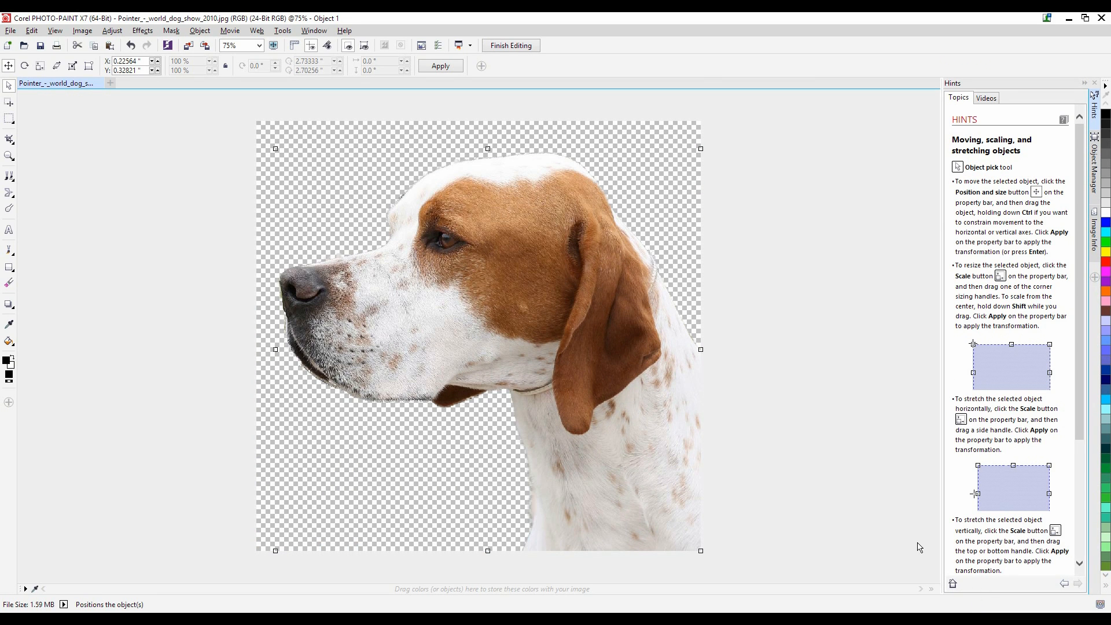
pyautogui.moveTo(1098, 19)
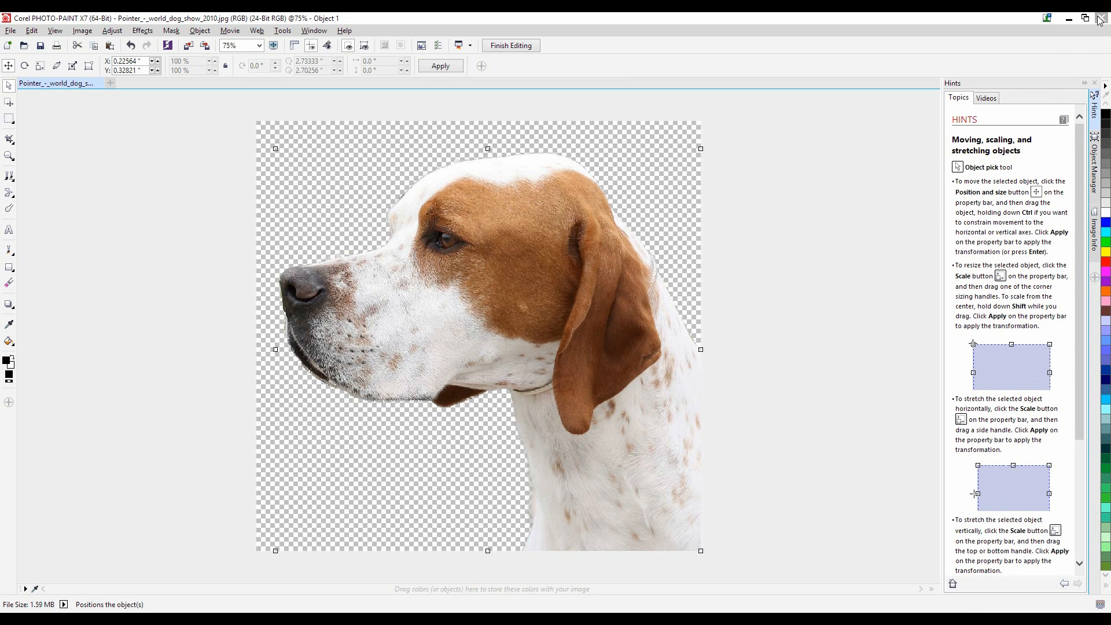
pyautogui.click(1103, 18)
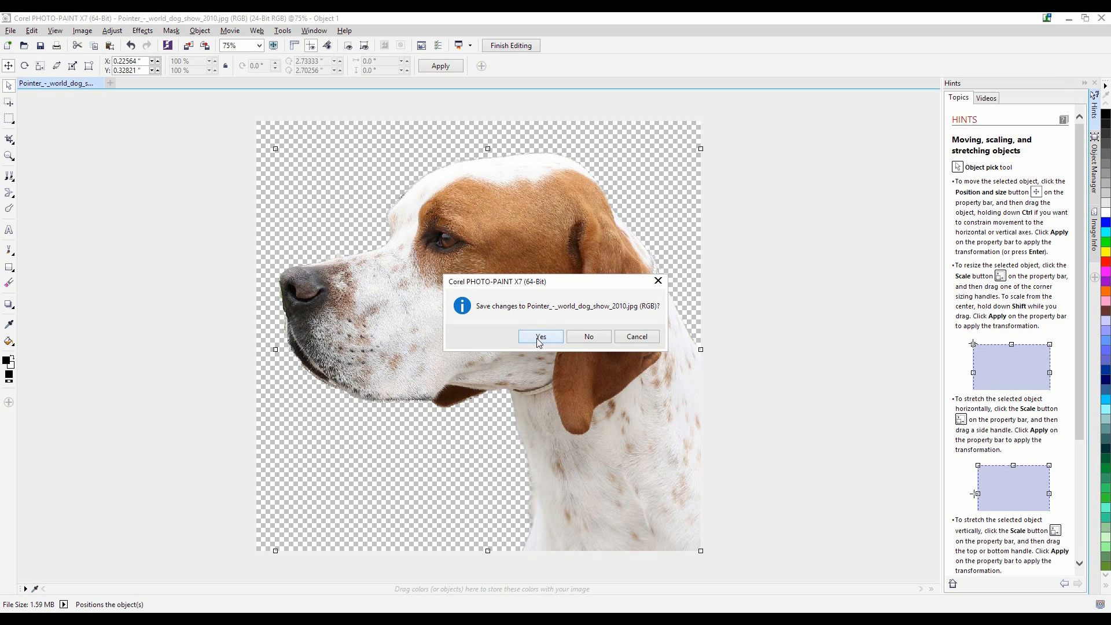
pyautogui.click(540, 337)
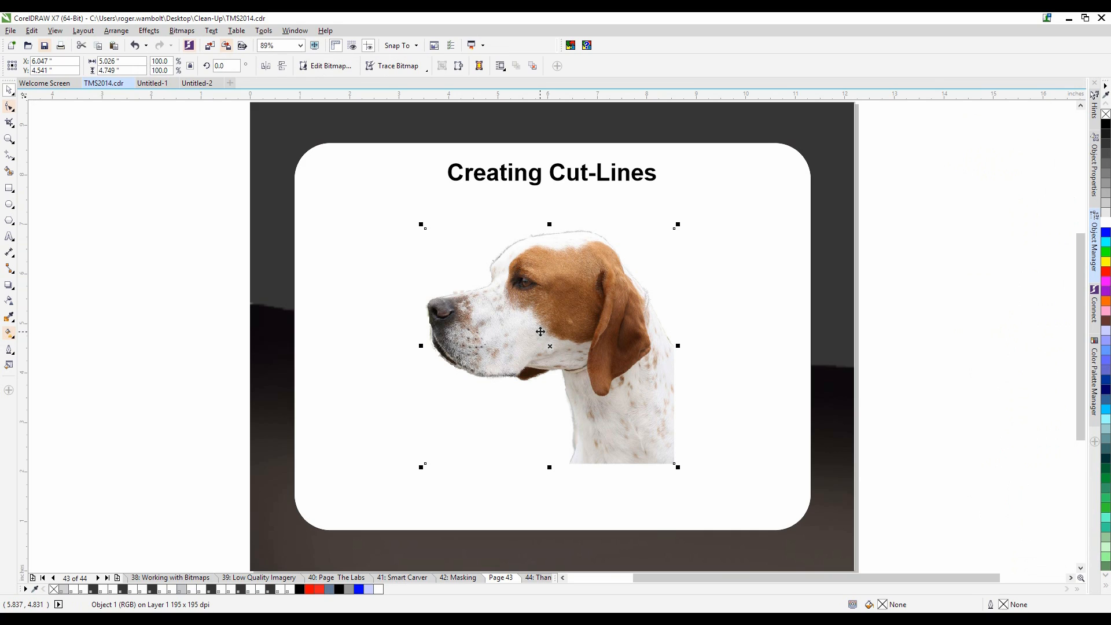
pyautogui.moveTo(545, 327)
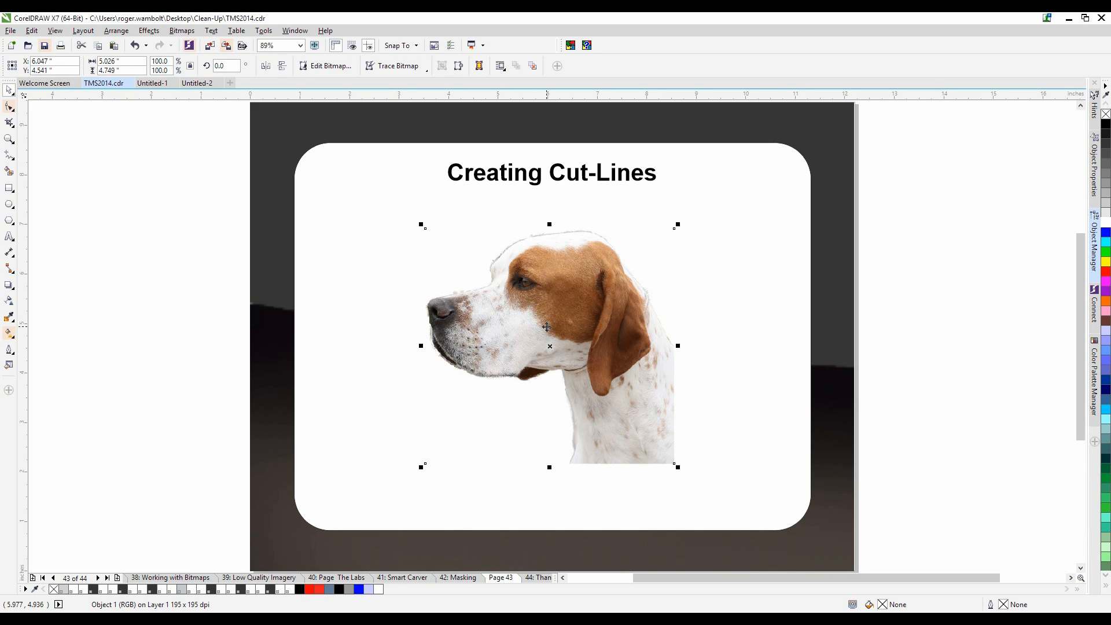
pyautogui.moveTo(538, 344)
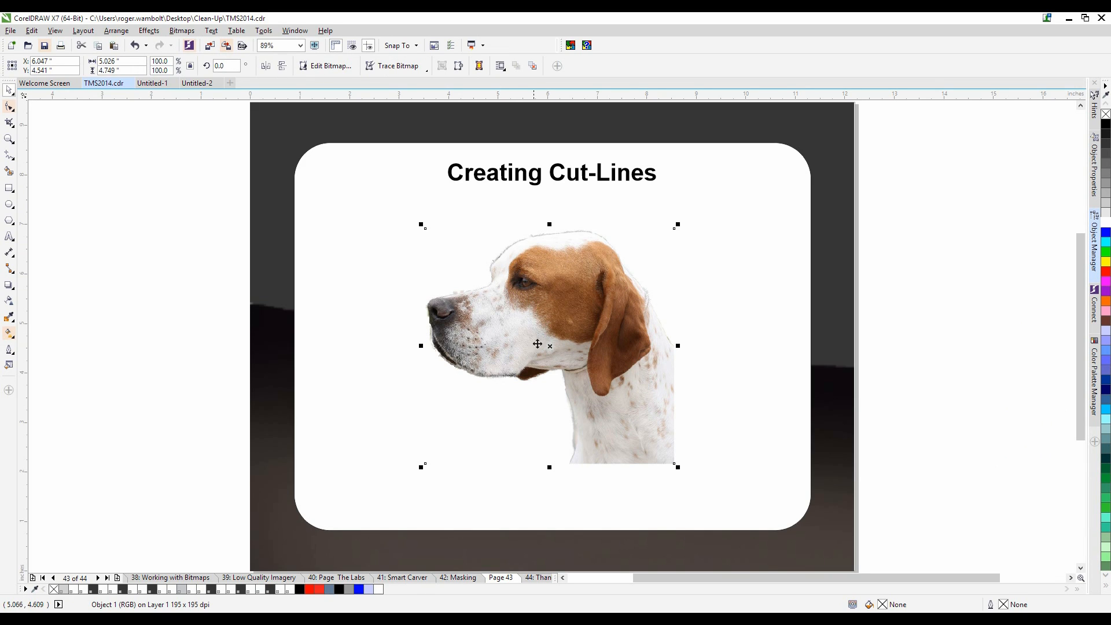
# Start a Trace Bitmap Outline Trace using the Clipart preset on the cut-out photo
pyautogui.click(400, 65)
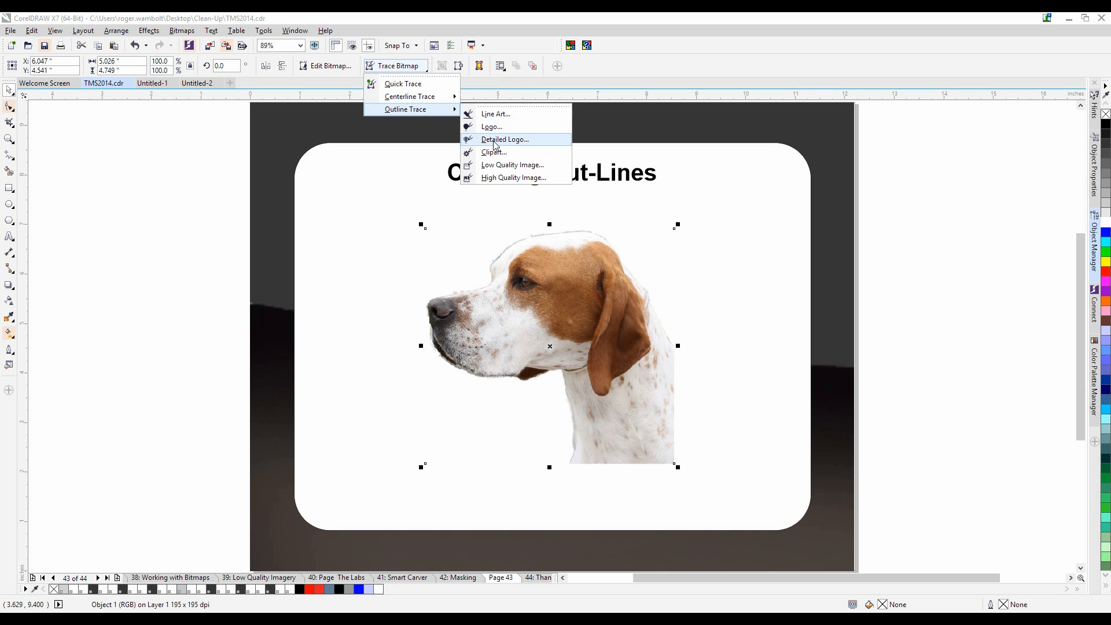
pyautogui.click(494, 151)
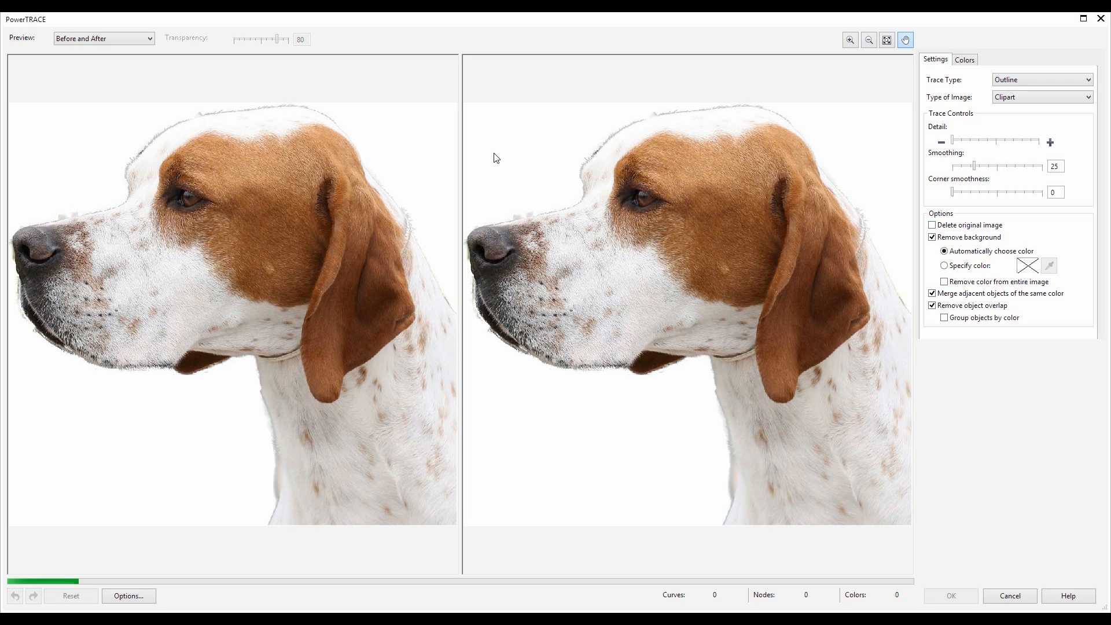
pyautogui.moveTo(481, 159)
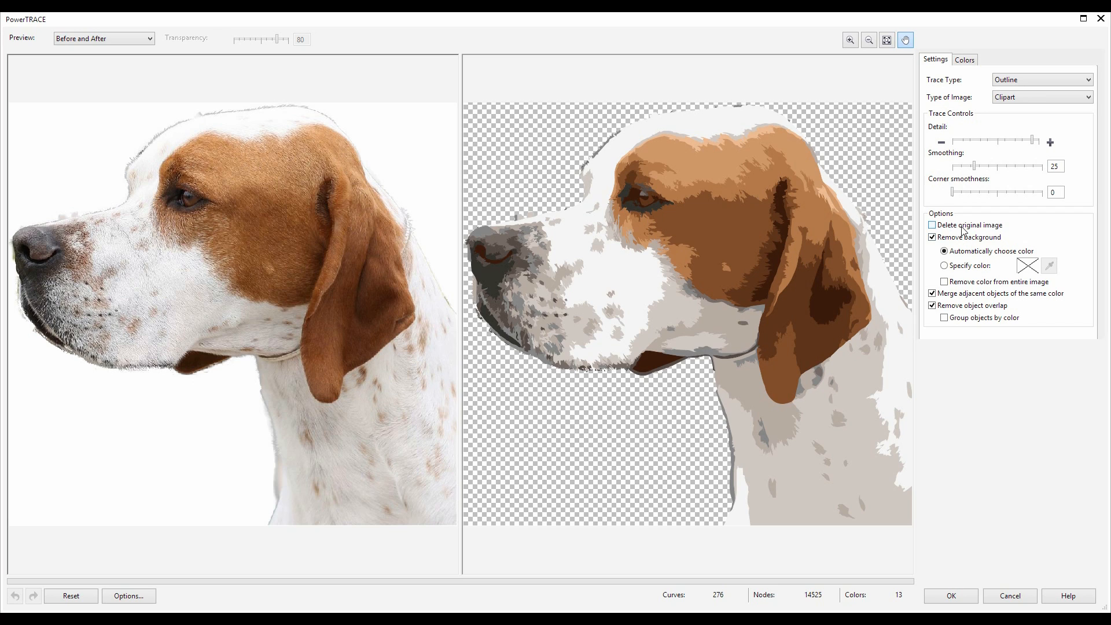
pyautogui.moveTo(934, 230)
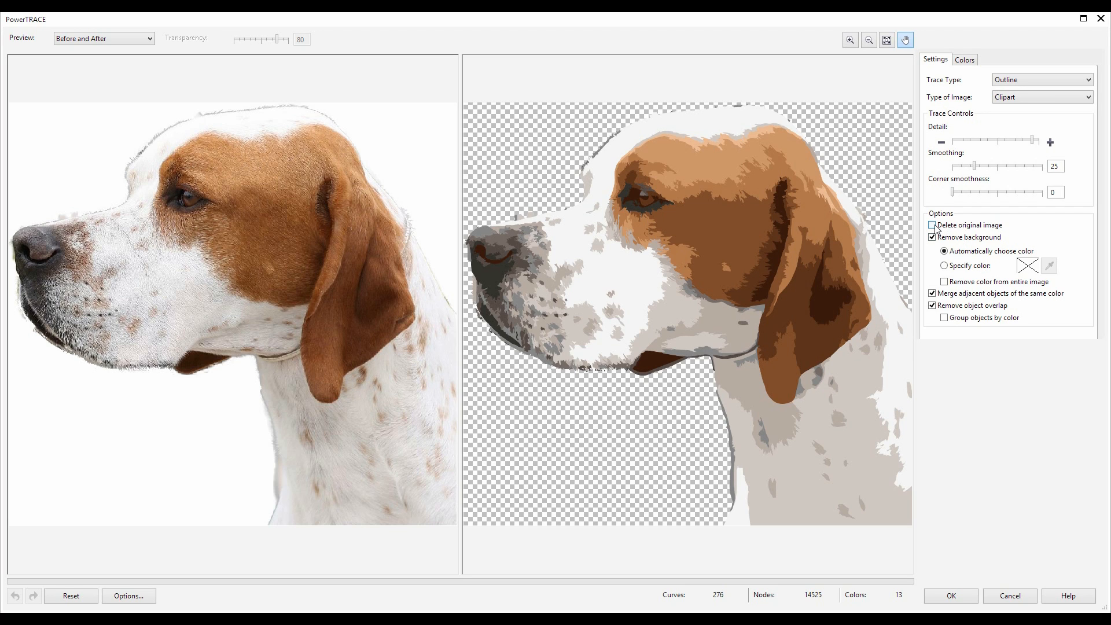
# Accept the PowerTRACE result with original image kept and background removed, placing 276 vector objects
pyautogui.click(931, 236)
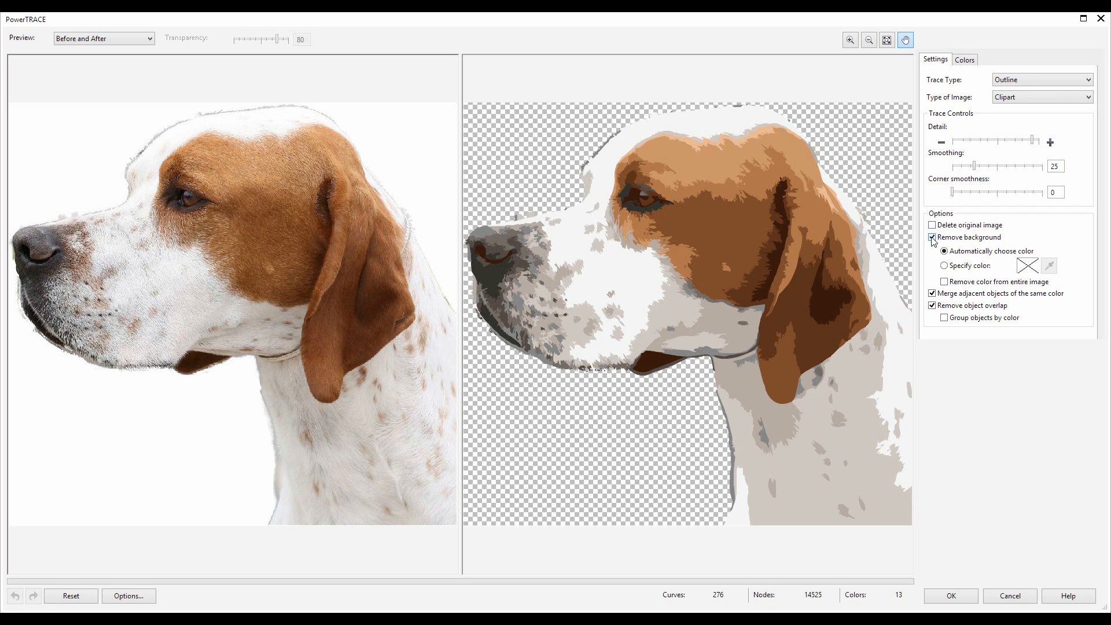
pyautogui.click(933, 236)
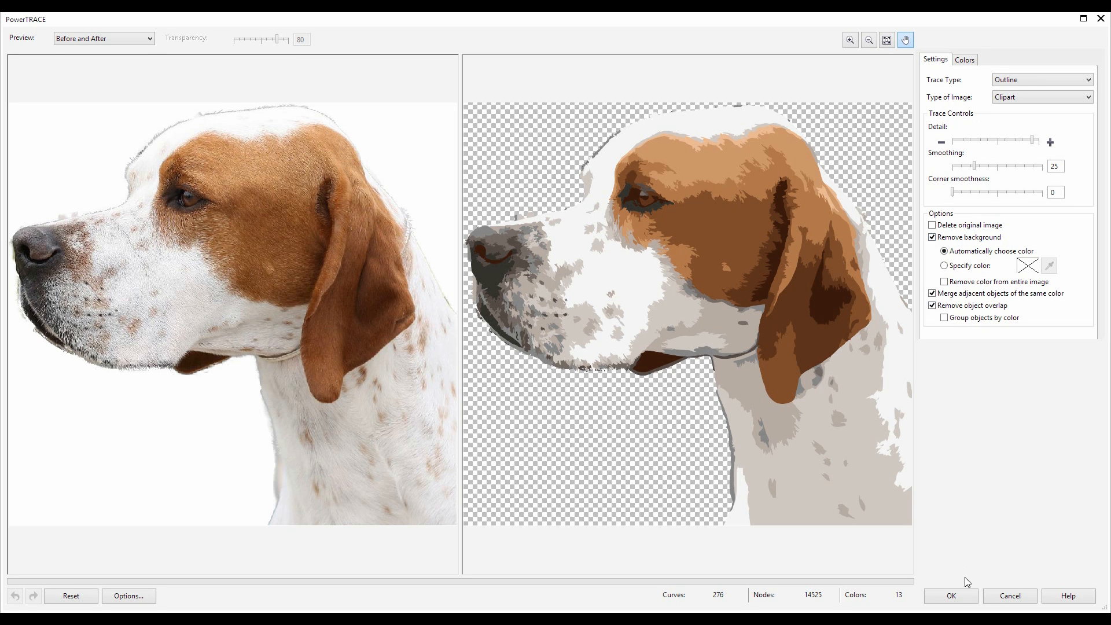
pyautogui.click(950, 595)
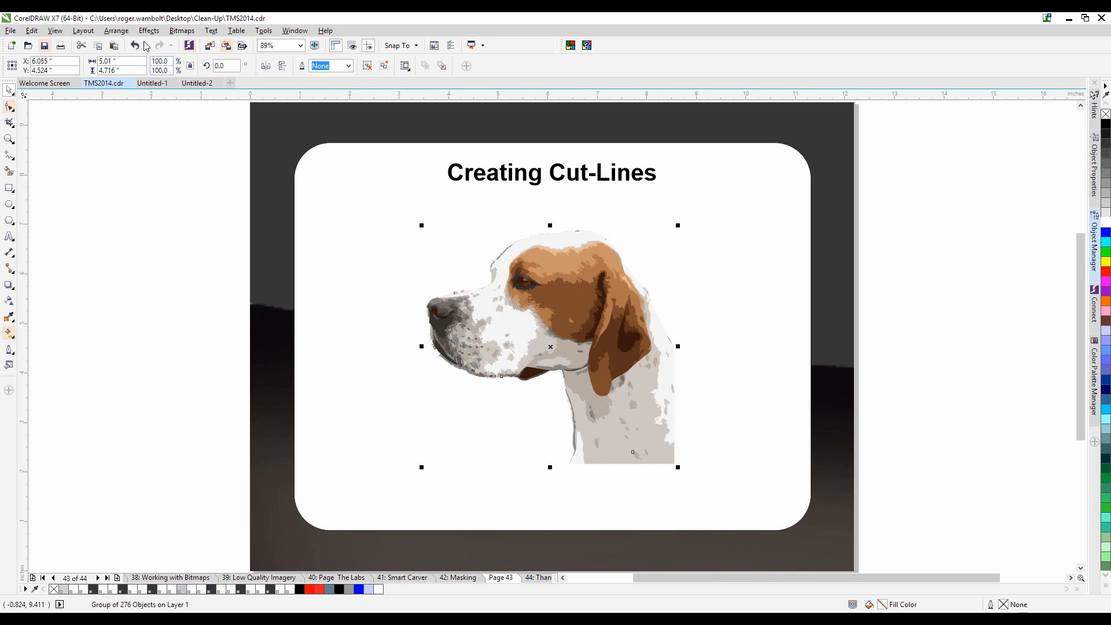
# Simplify the trace group through Arrange > Shaping into one silhouette outline curve
pyautogui.click(116, 30)
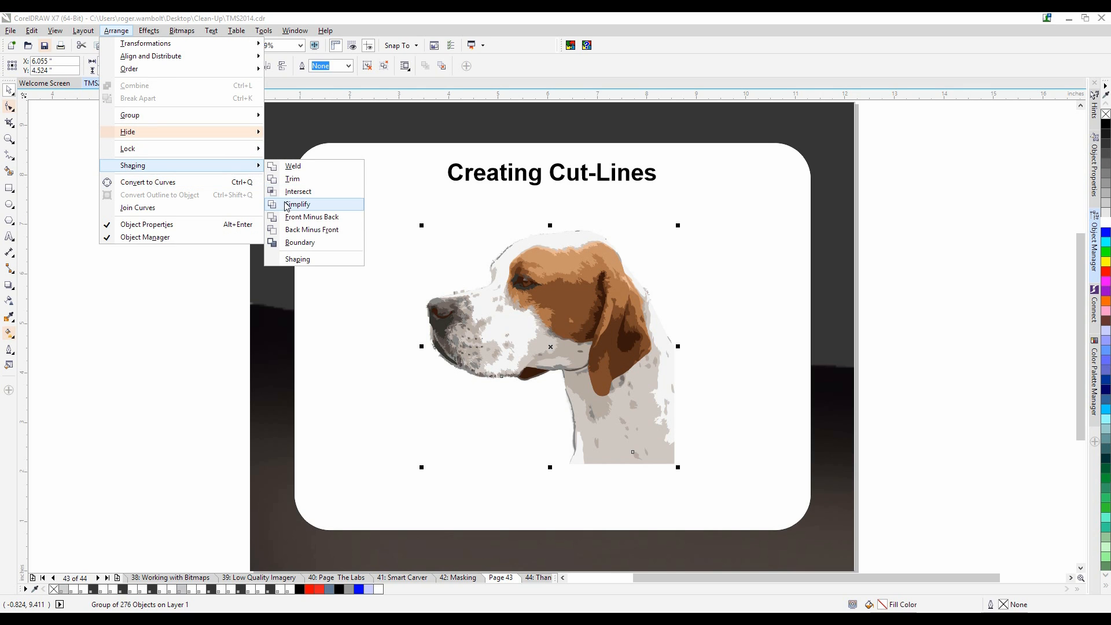
pyautogui.click(297, 204)
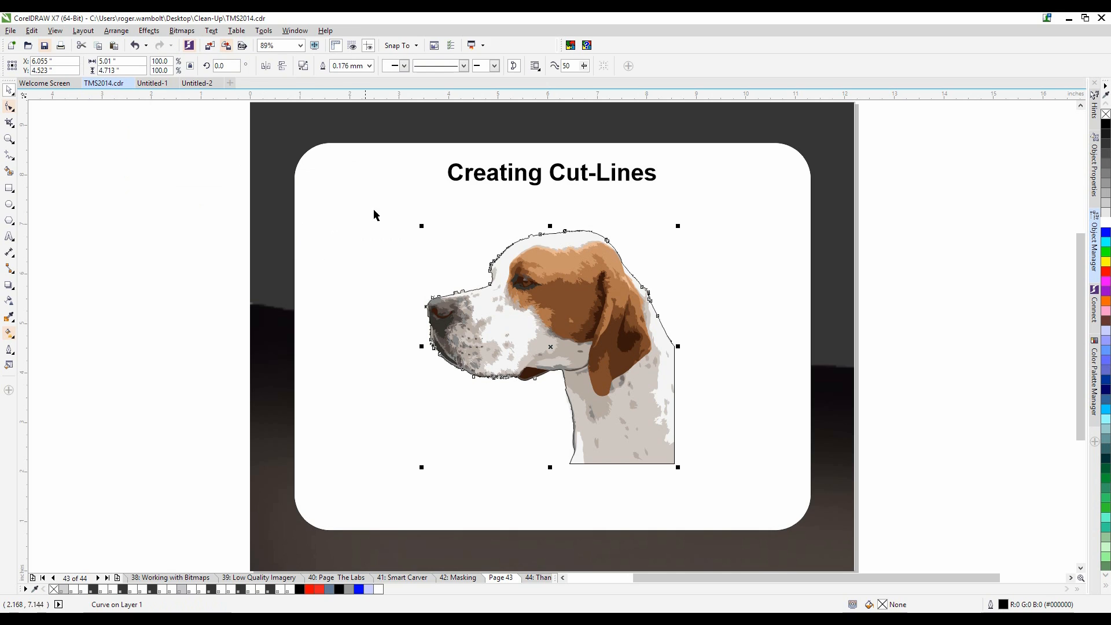
pyautogui.moveTo(486, 246)
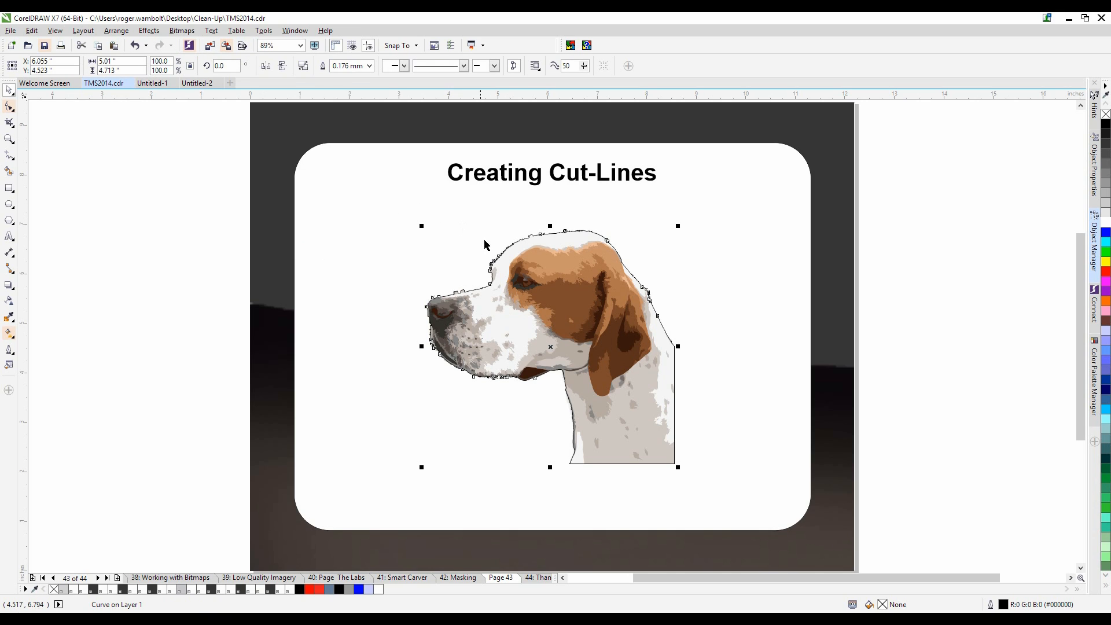
pyautogui.moveTo(570, 280)
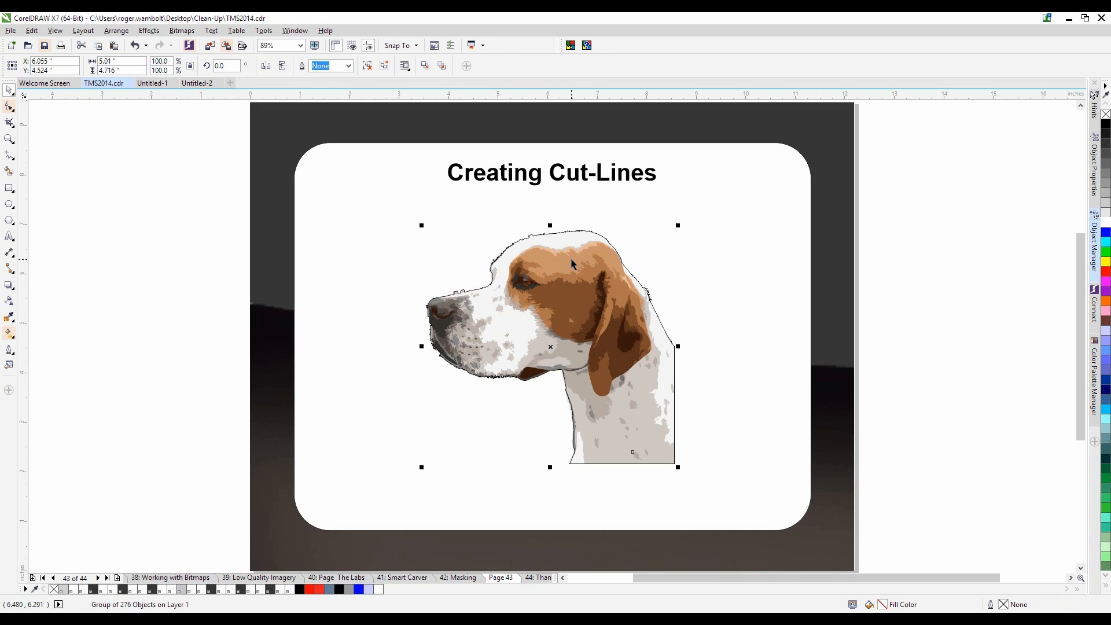
pyautogui.moveTo(570, 266)
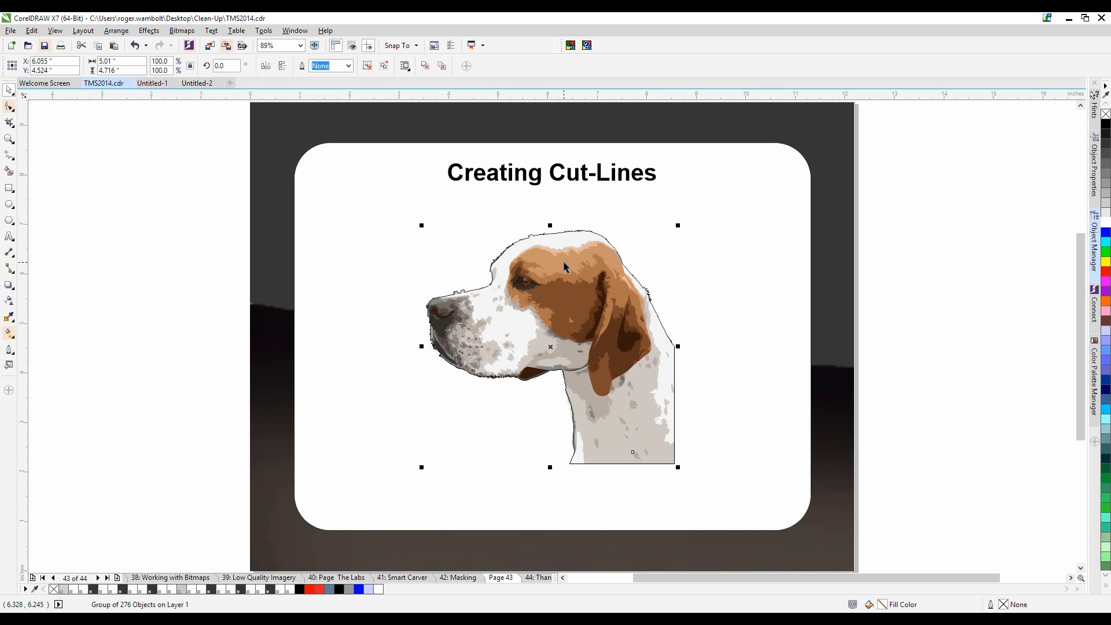
pyautogui.moveTo(167, 593)
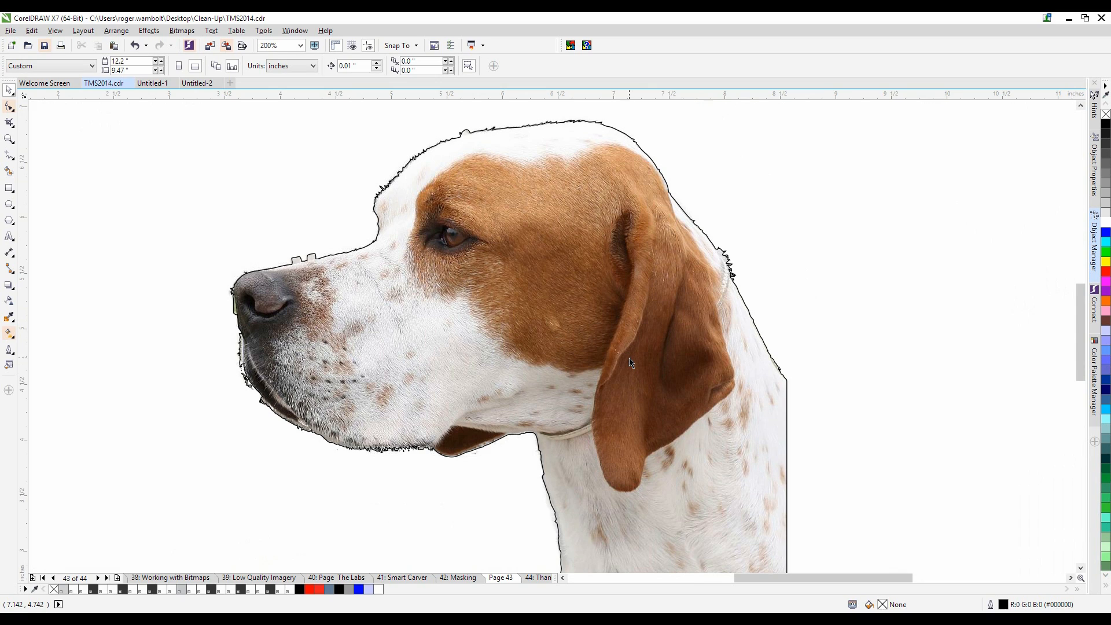
pyautogui.moveTo(354, 275)
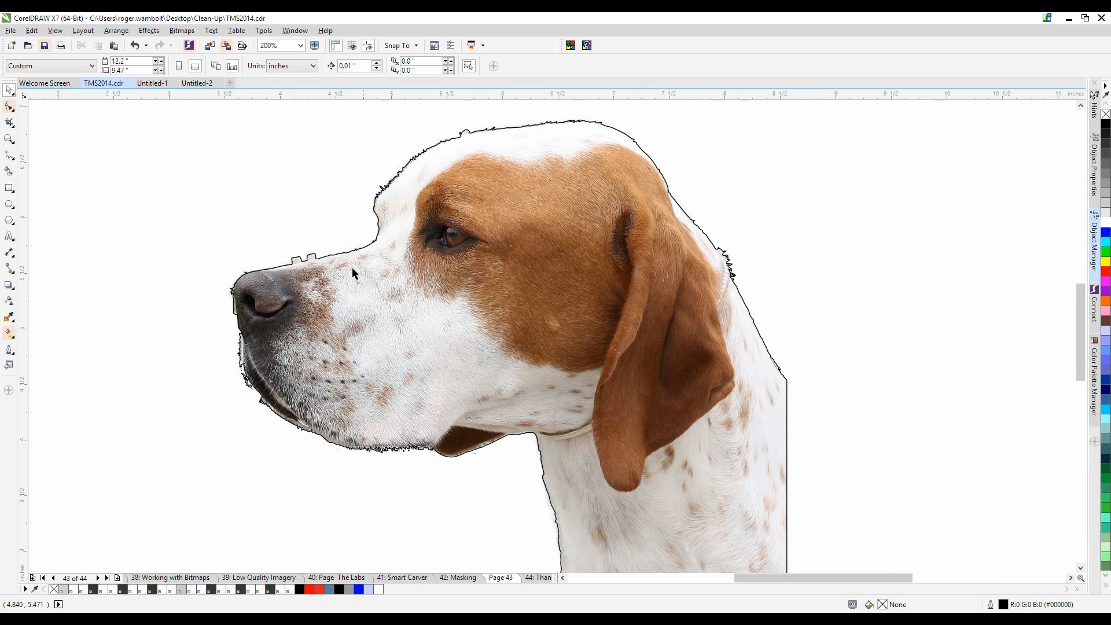
pyautogui.moveTo(563, 123)
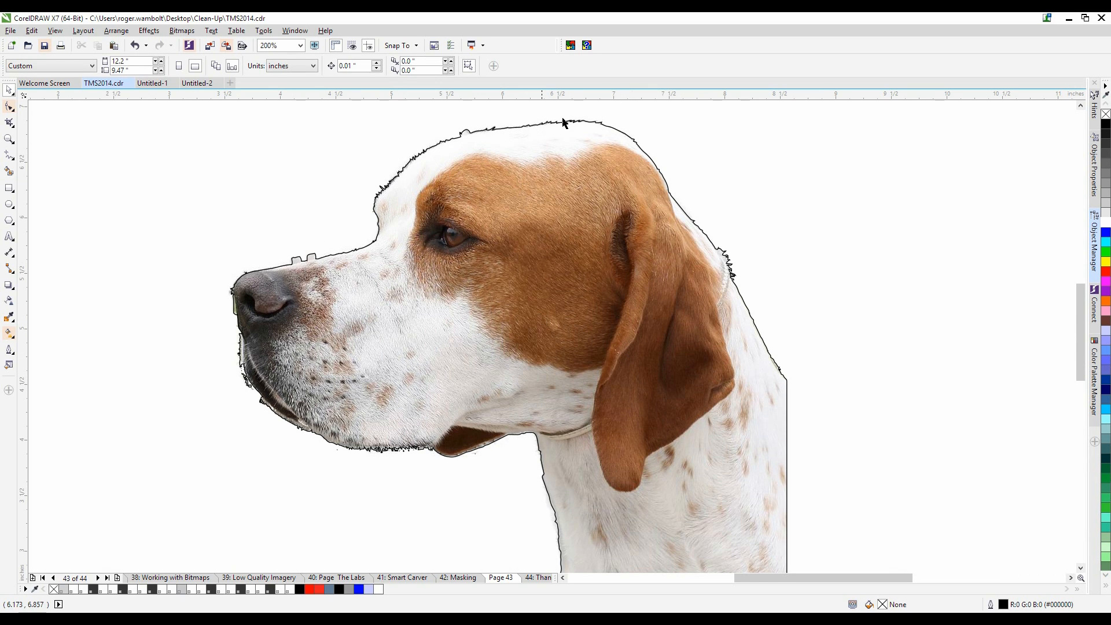
pyautogui.moveTo(779, 335)
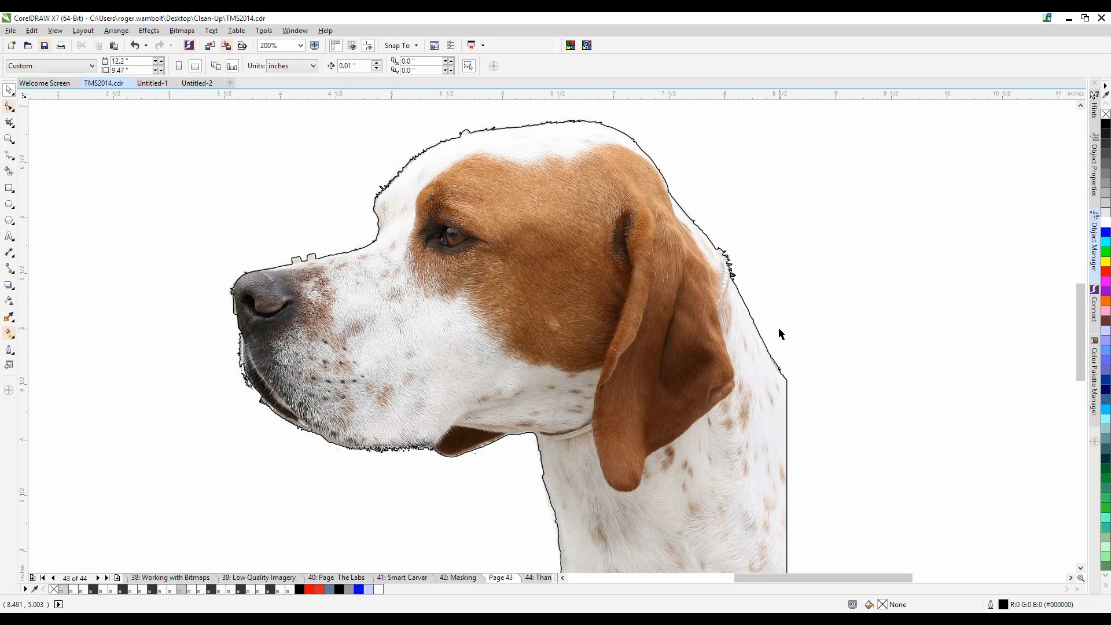
pyautogui.moveTo(779, 342)
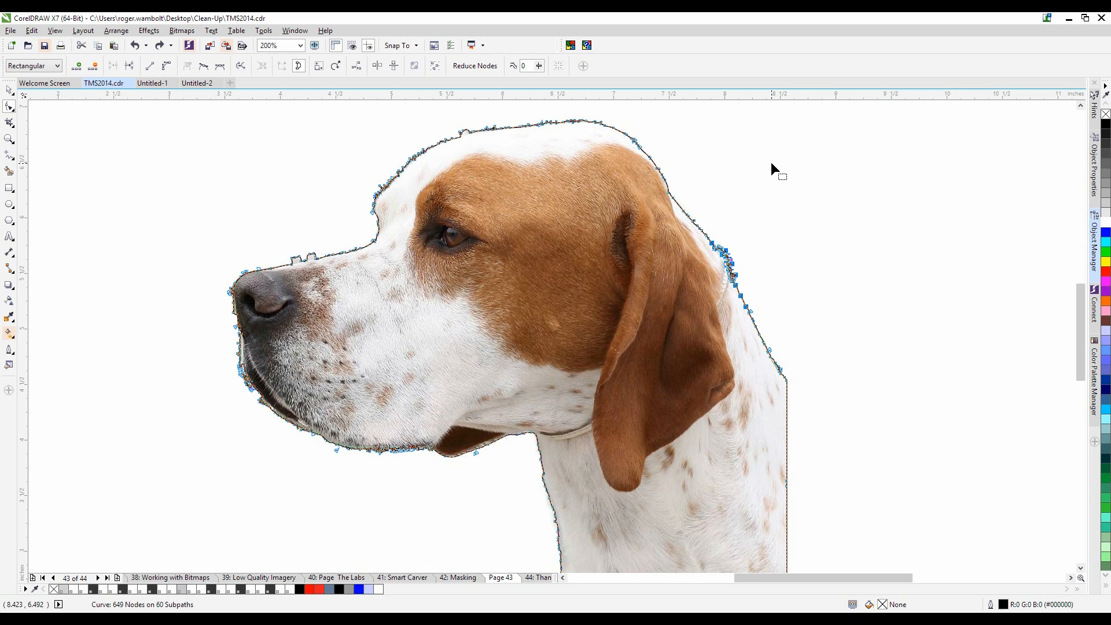
pyautogui.moveTo(774, 172)
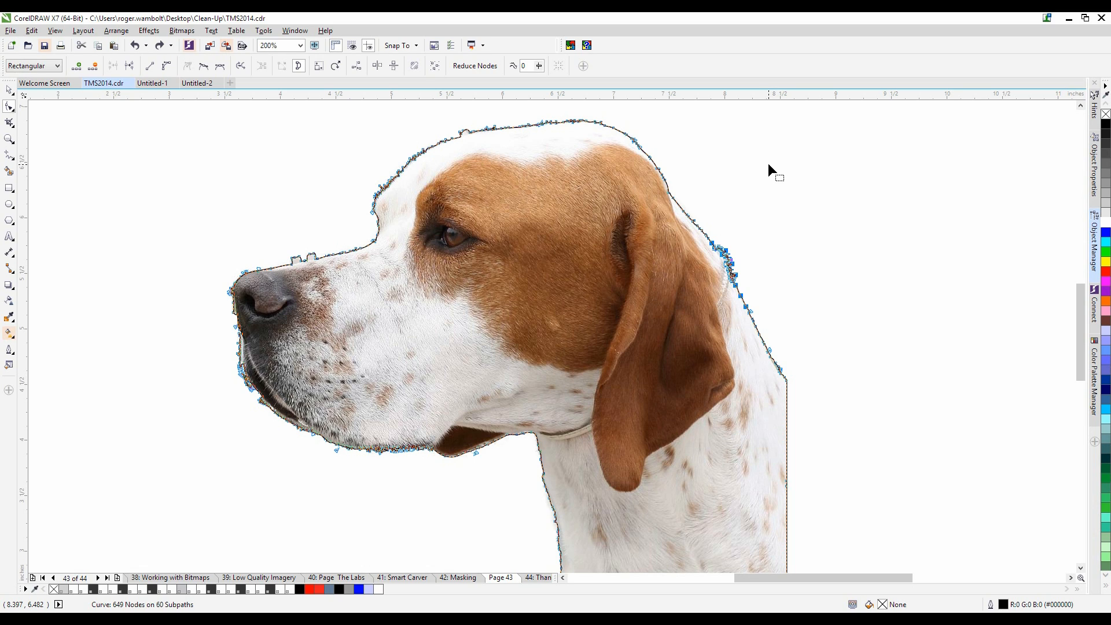
pyautogui.moveTo(565, 271)
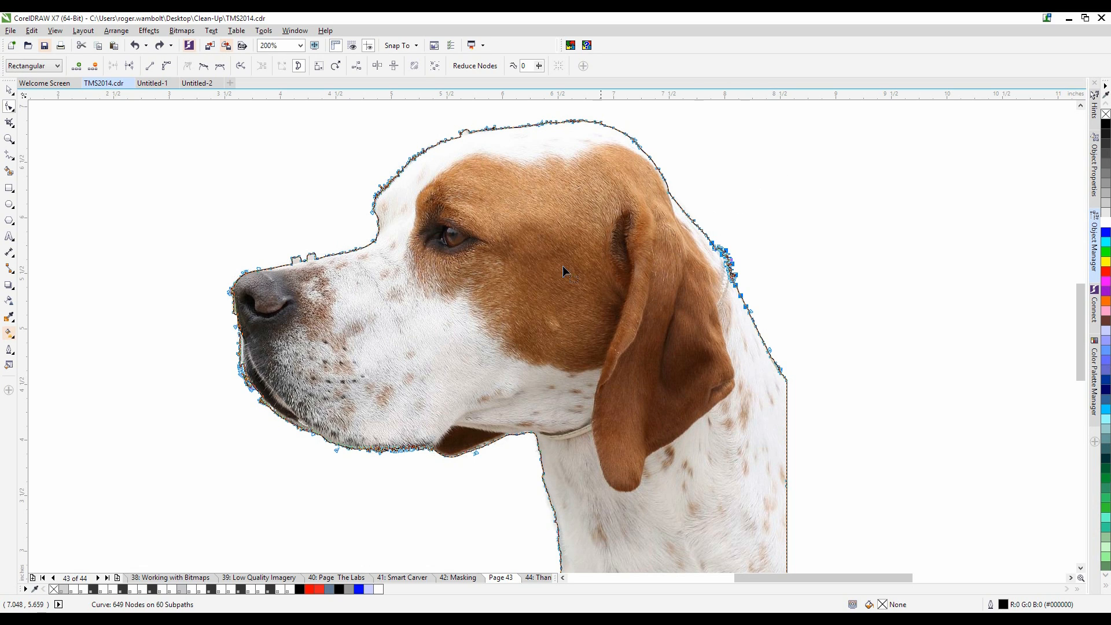
pyautogui.moveTo(28, 120)
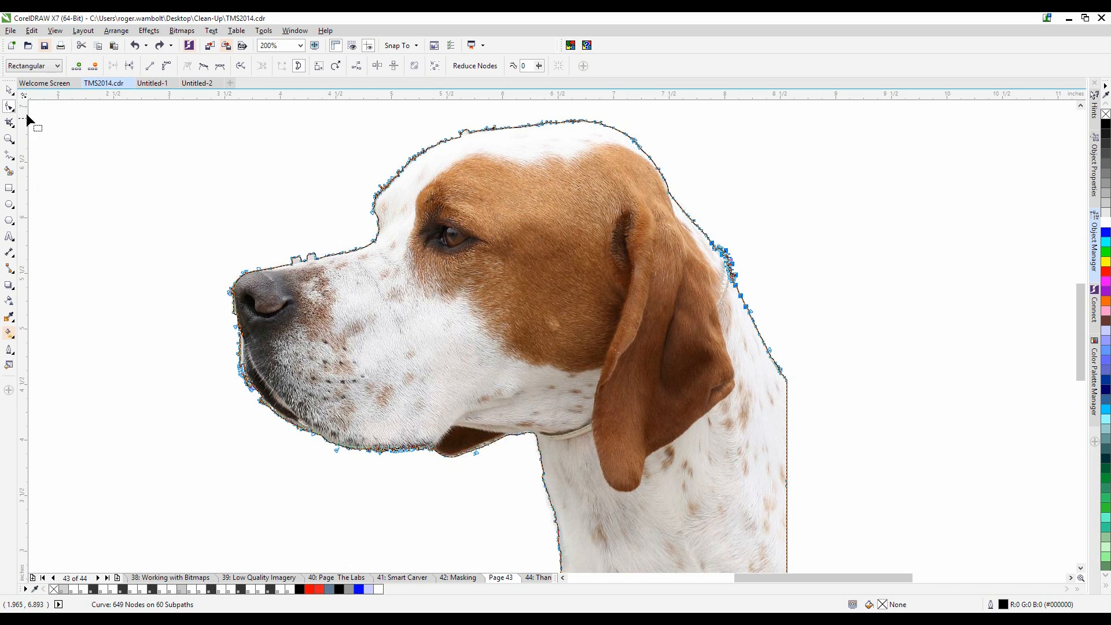
# Brush the cut-line with the Smooth tool, then check its reduced node count with the Shape tool
pyautogui.click(11, 111)
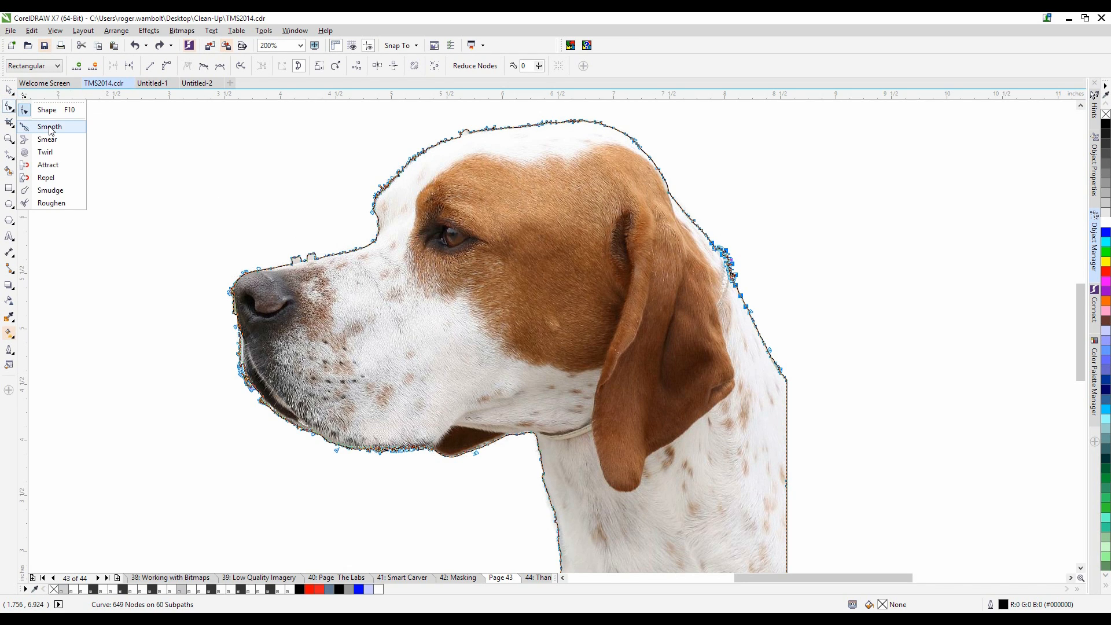
pyautogui.click(50, 126)
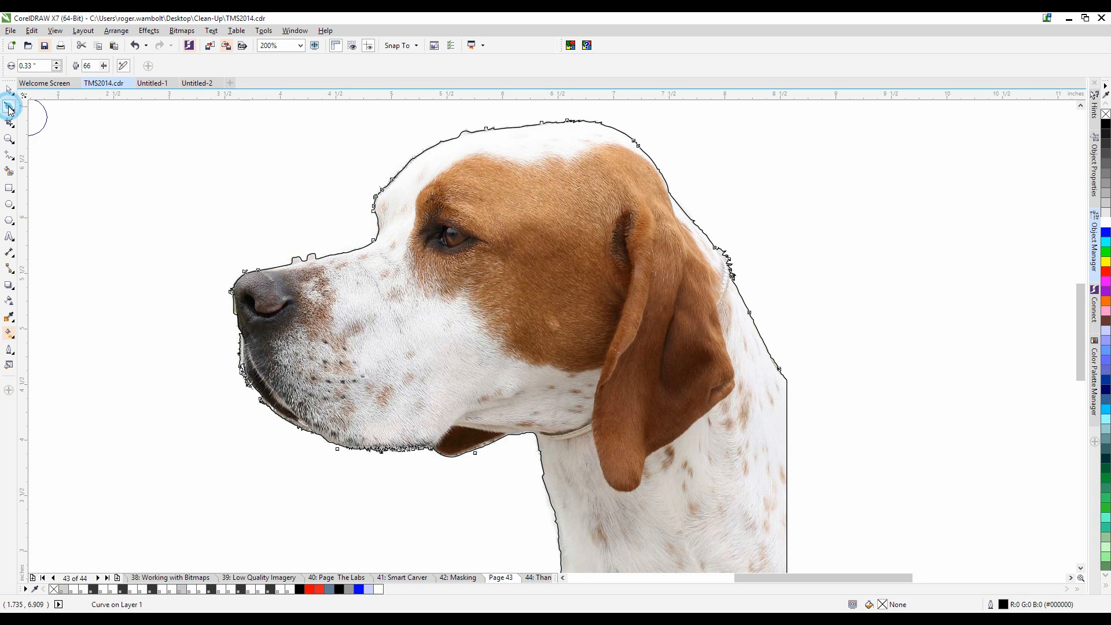
pyautogui.click(11, 107)
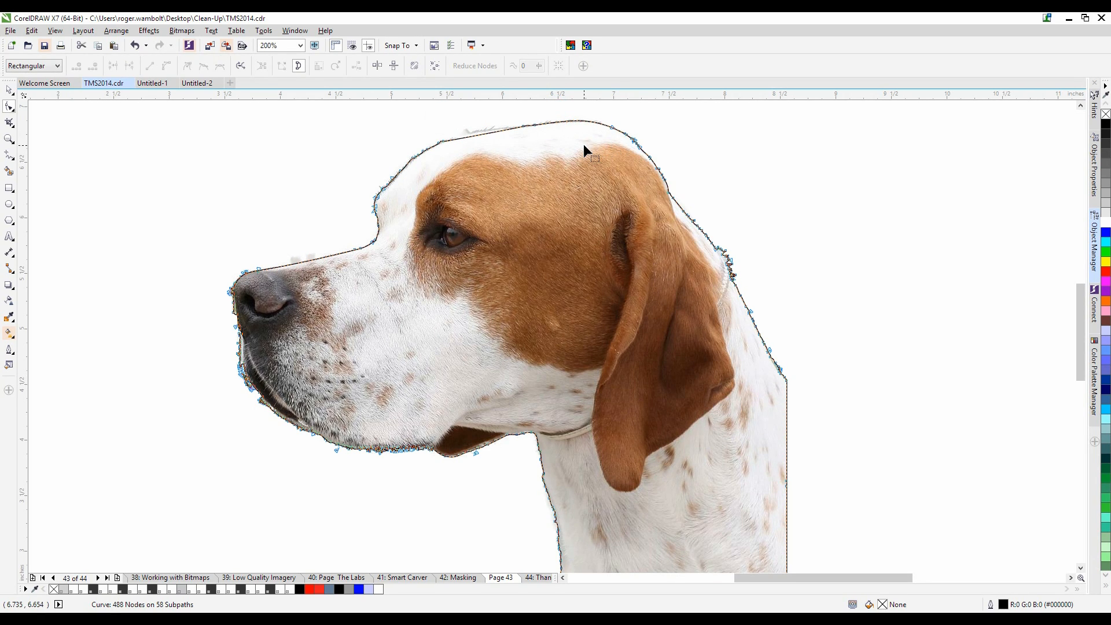
pyautogui.moveTo(760, 214)
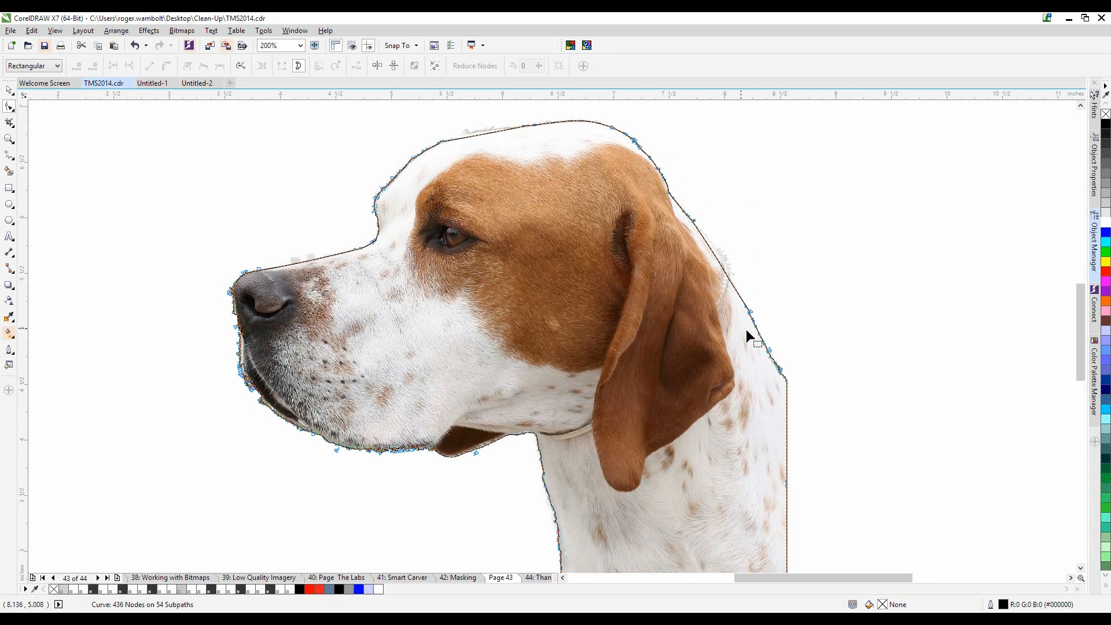
pyautogui.moveTo(799, 345)
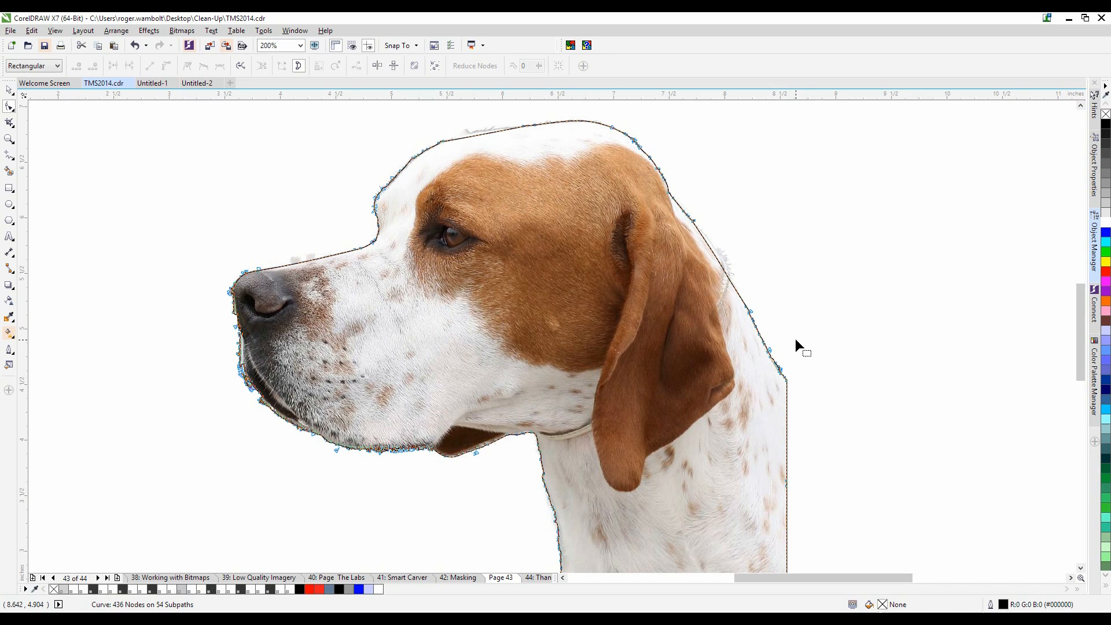